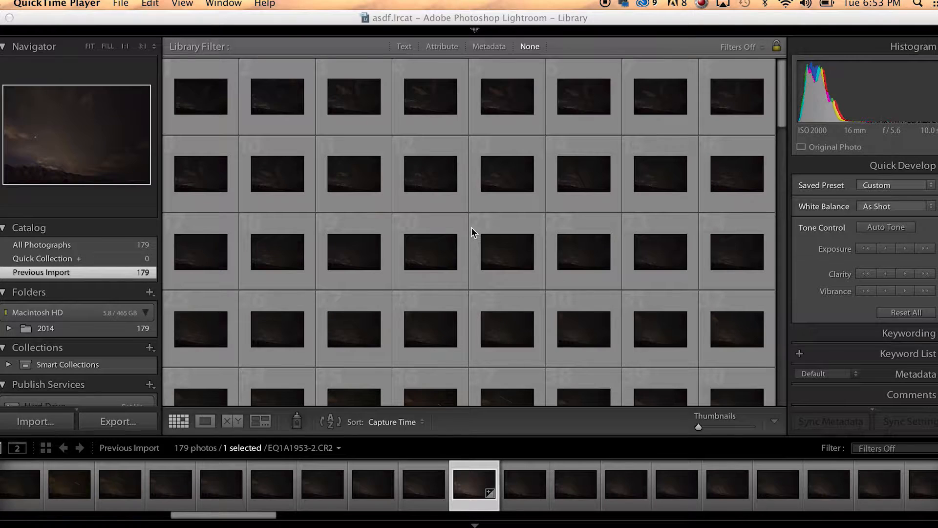
mouse_move(540, 277)
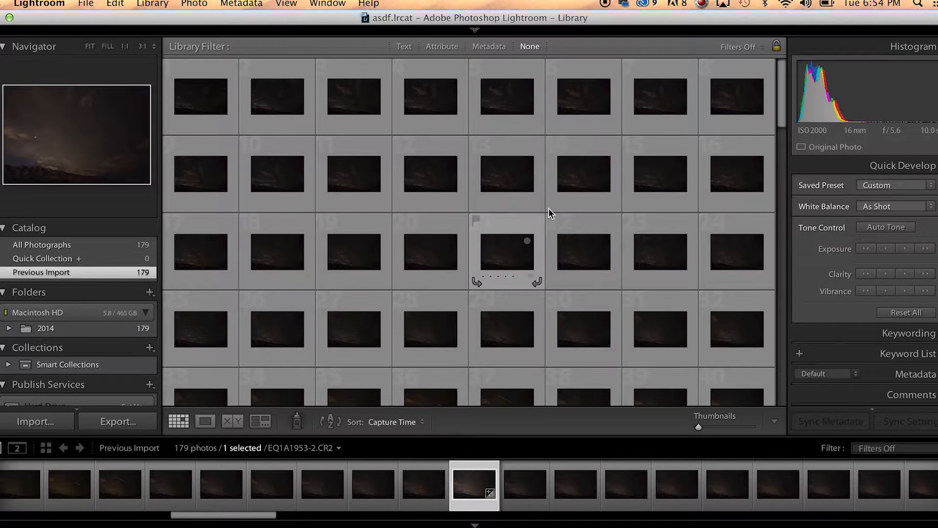
mouse_move(676, 200)
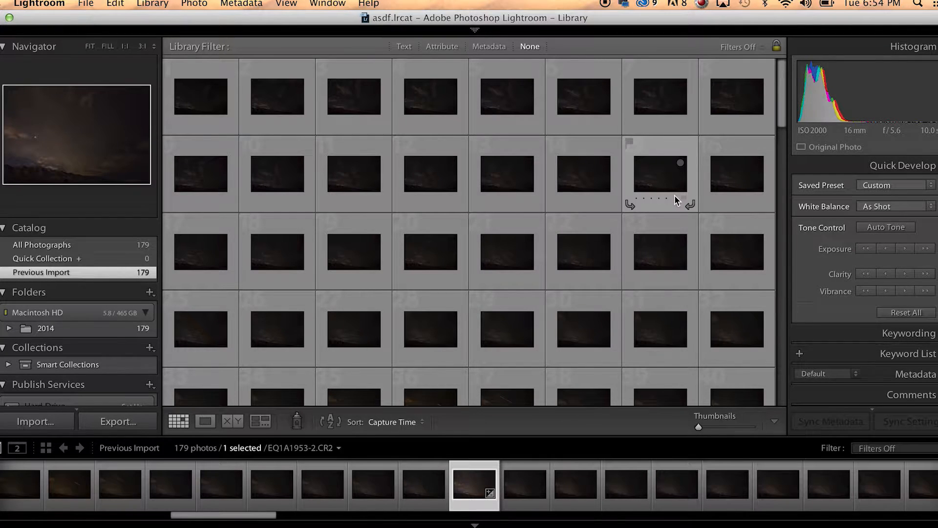
mouse_move(267, 234)
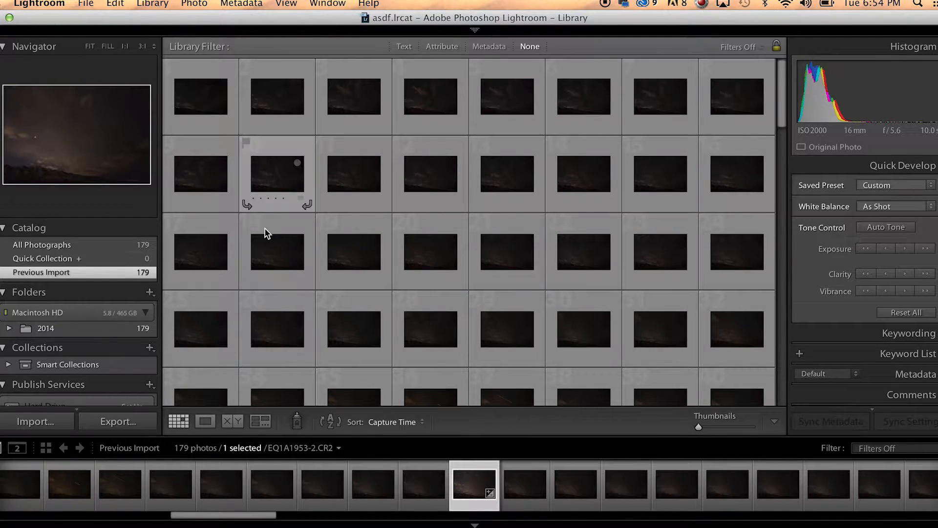
Select the night-sky photo EQ1A1961-2.CR2 in the Library grid of the imported sequence
click(85, 3)
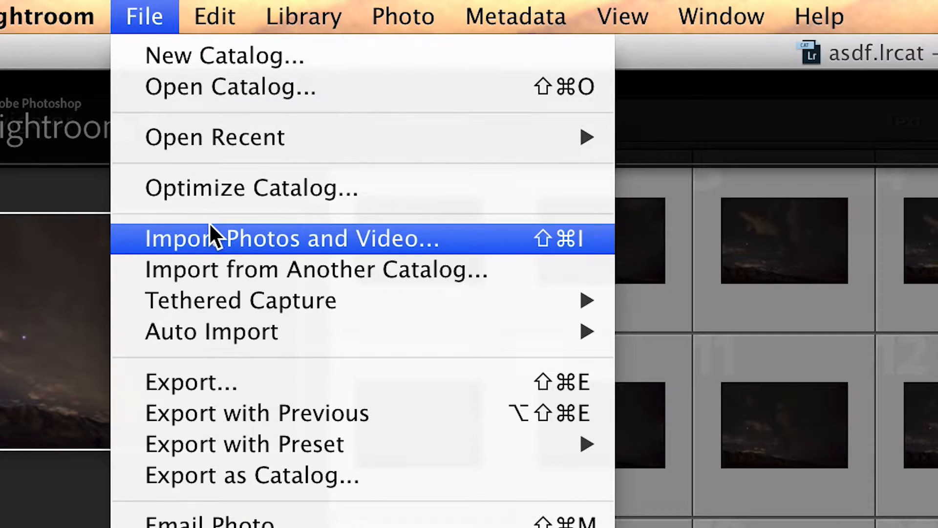
mouse_move(383, 250)
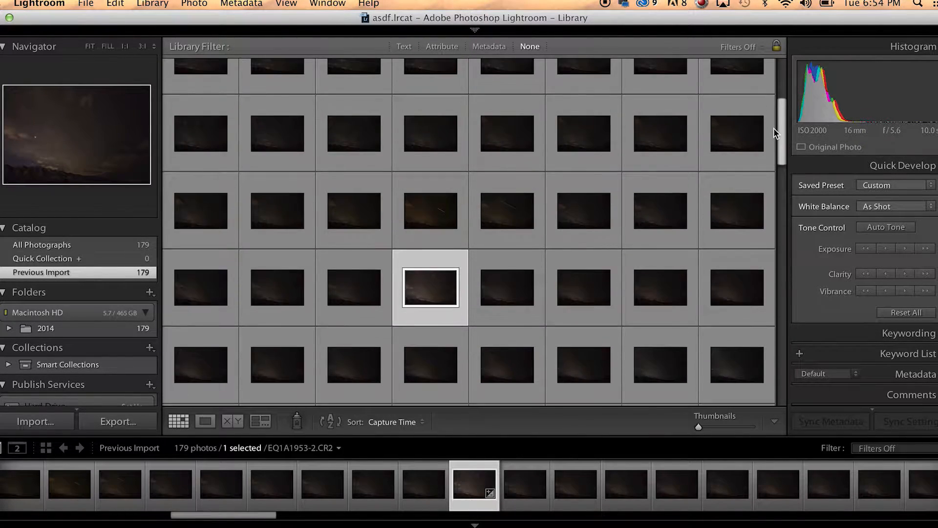
scroll(down, 3)
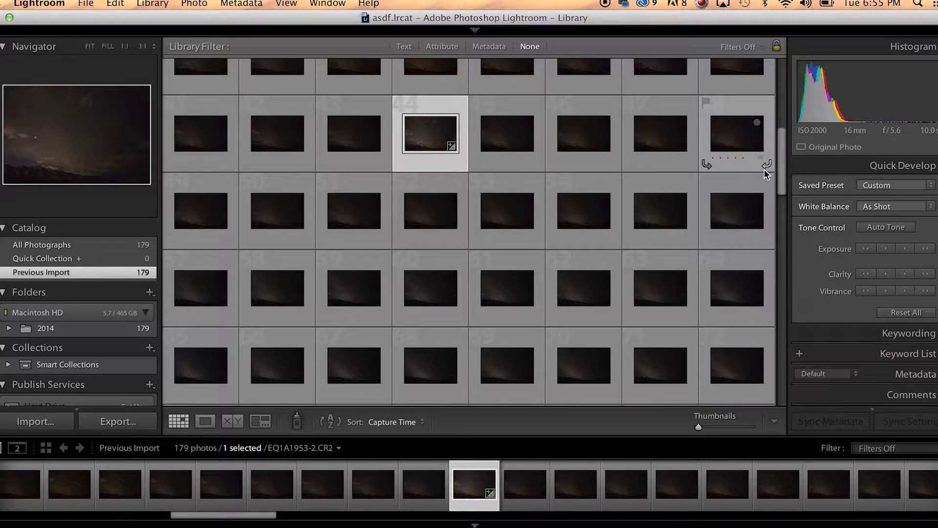
mouse_move(767, 166)
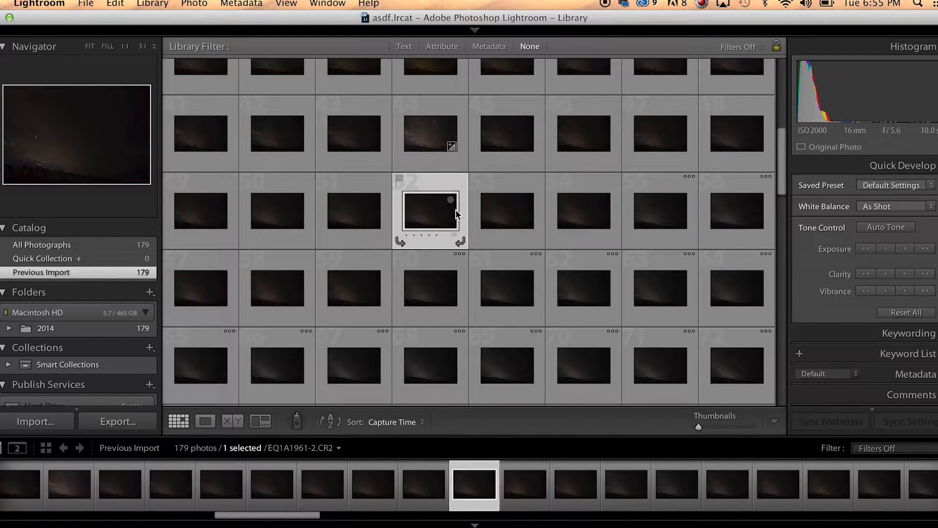
mouse_move(518, 369)
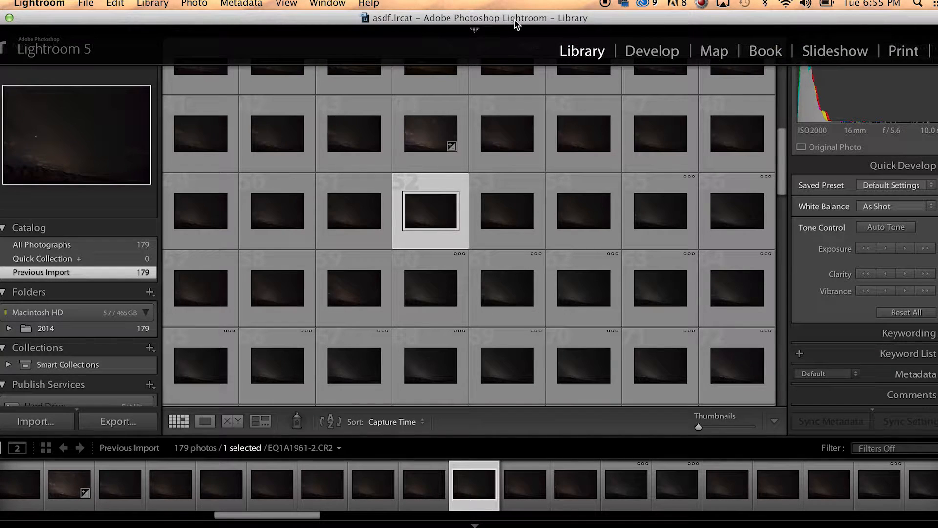
Switch EQ1A1961-2.CR2 into the Develop module for detailed editing
click(652, 51)
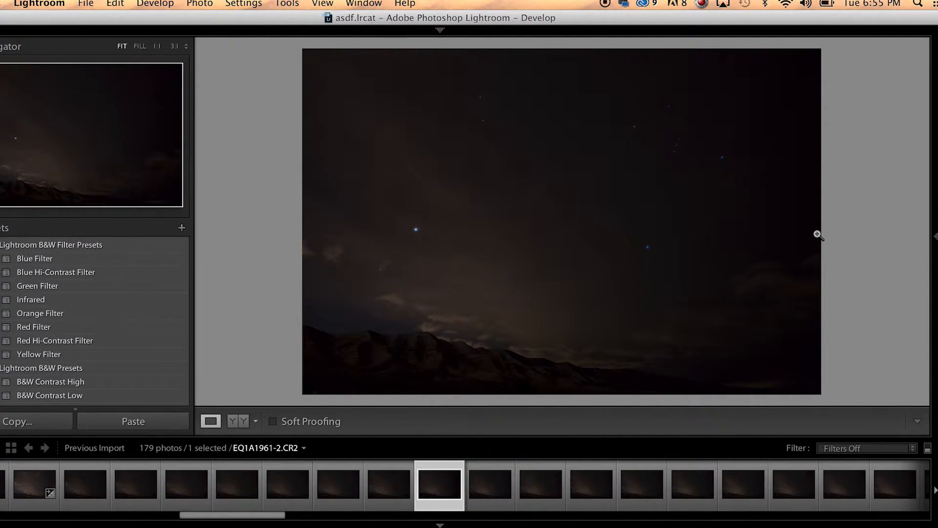
mouse_move(854, 235)
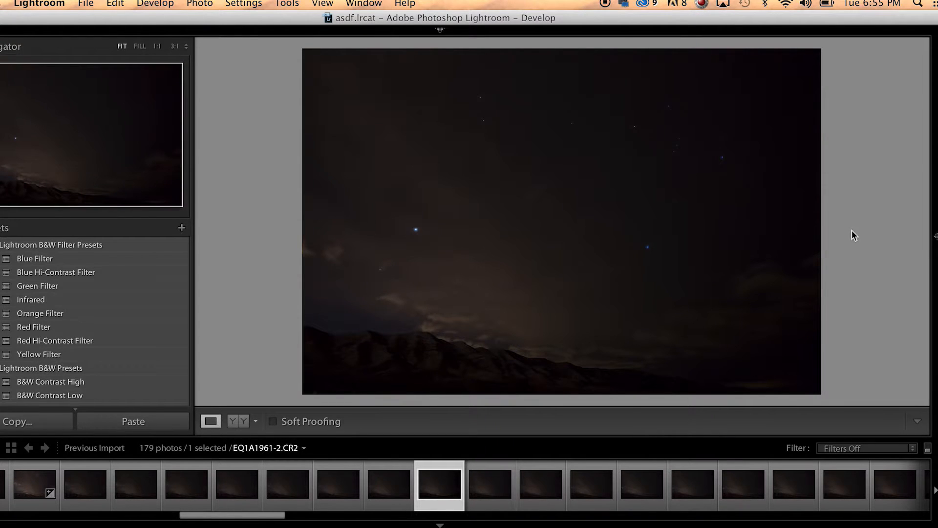
mouse_move(884, 268)
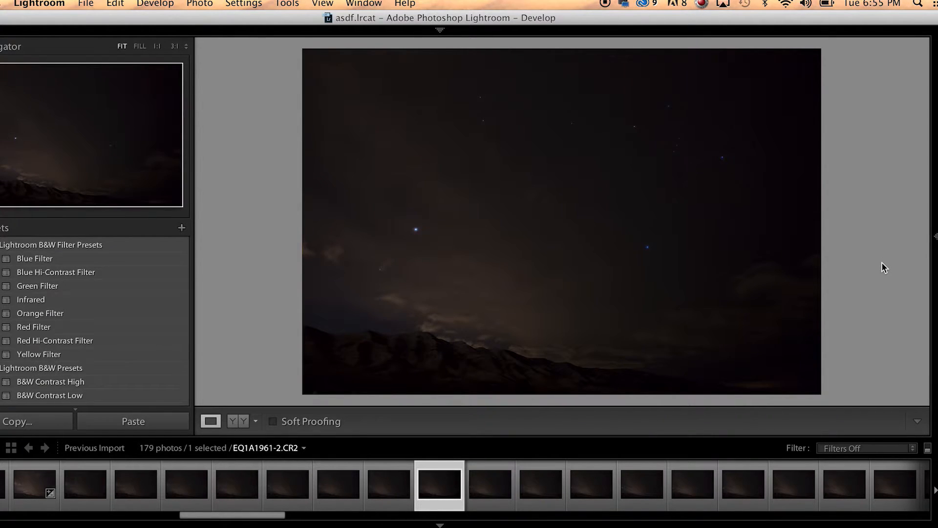
mouse_move(868, 259)
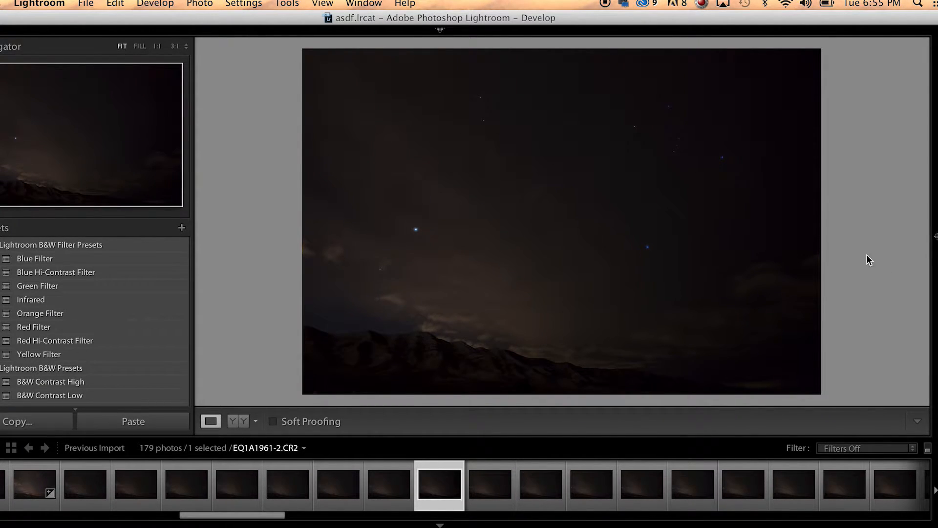
Raise the night-sky photo's Exposure to +1.60 in the Basic panel
click(932, 238)
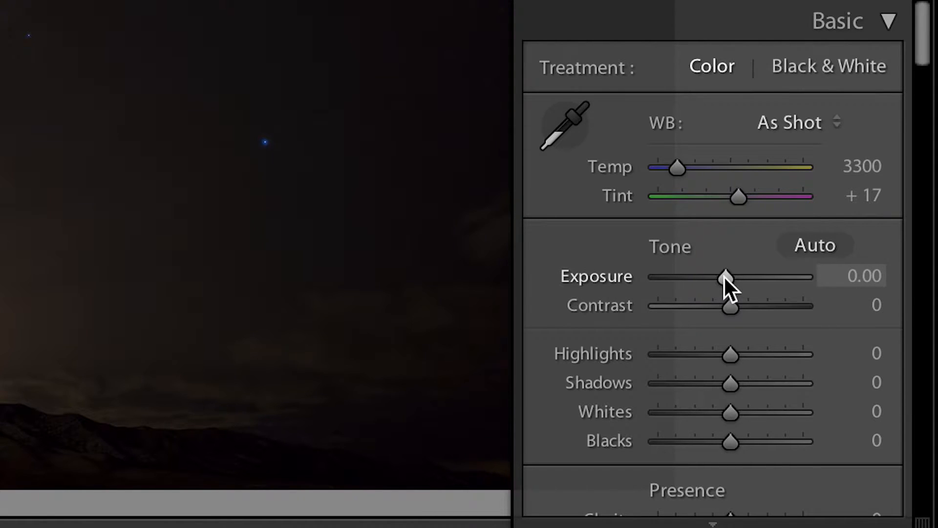
drag(726, 276, 755, 277)
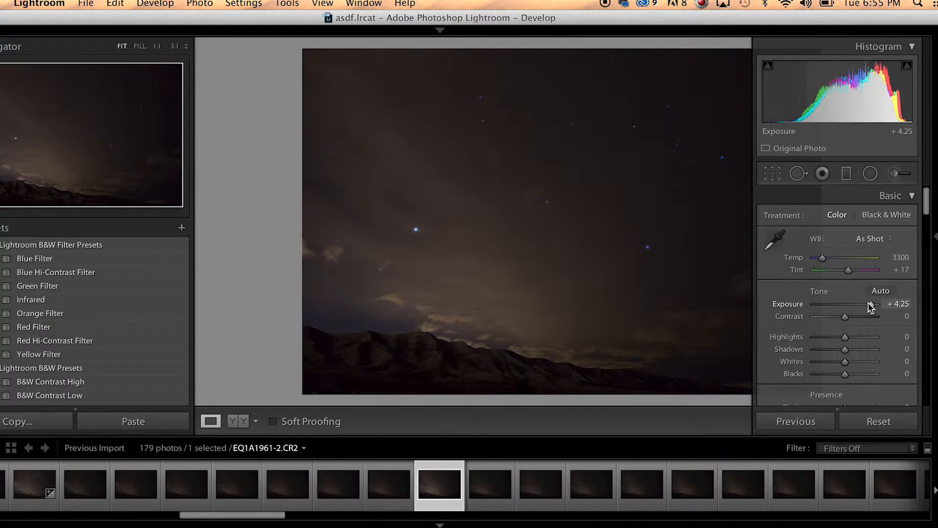
drag(874, 304, 871, 304)
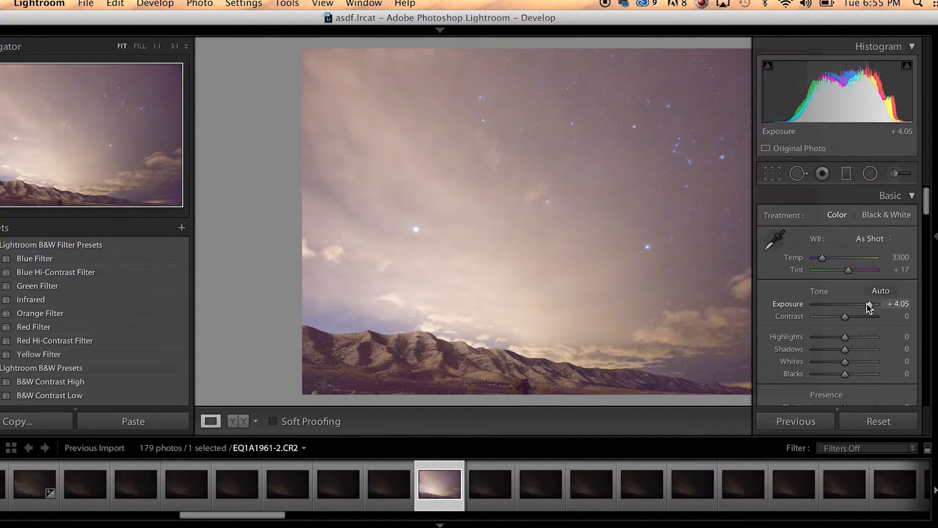
drag(870, 304, 866, 304)
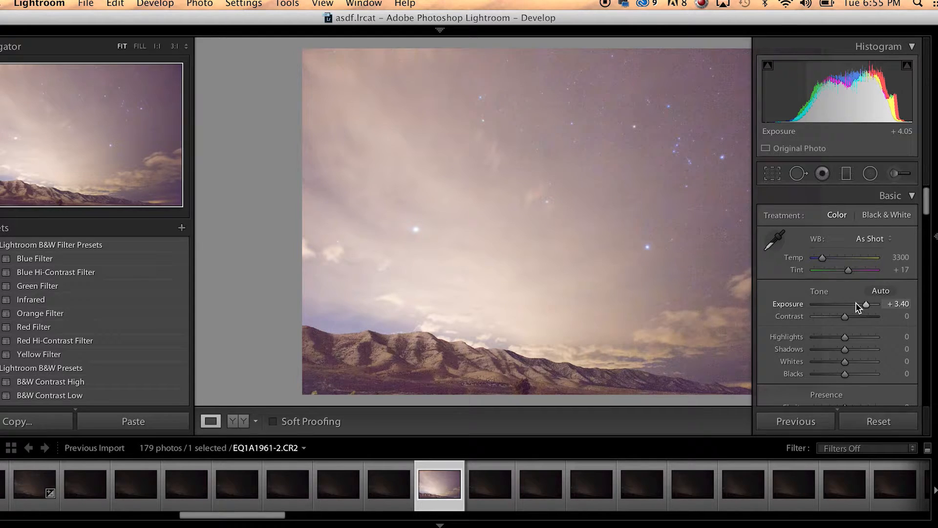
drag(865, 304, 847, 304)
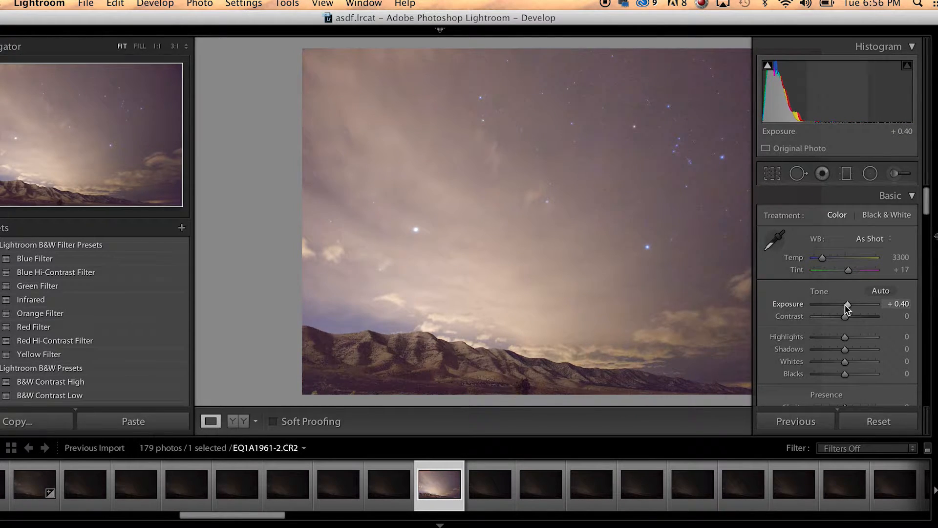
drag(845, 304, 849, 304)
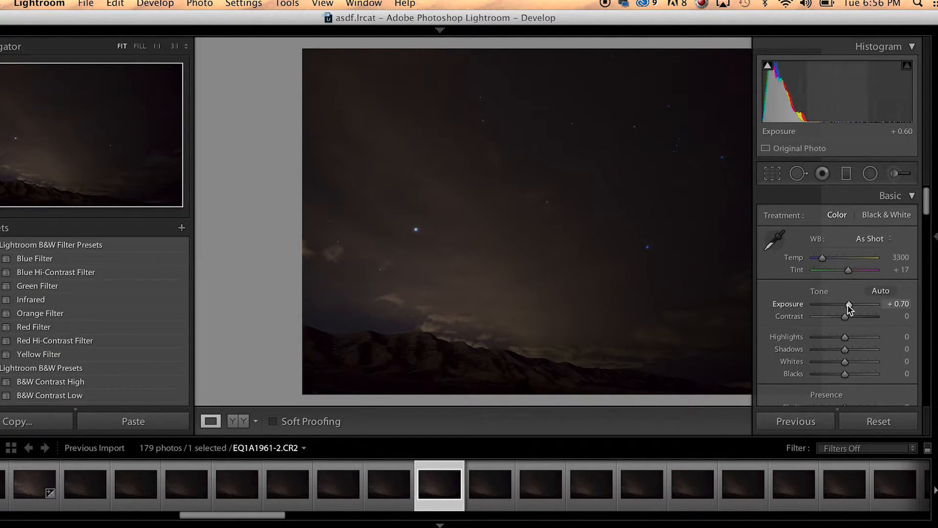
drag(848, 303, 855, 304)
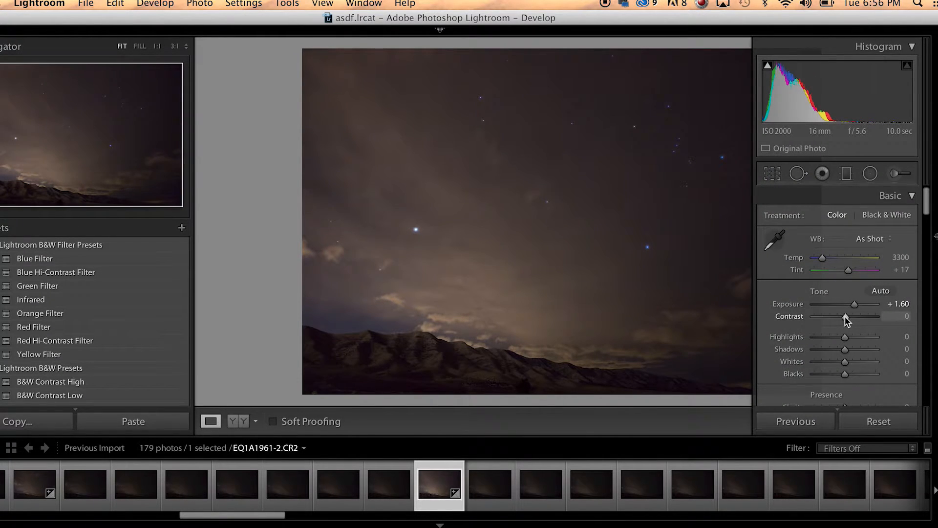
Set Contrast to +18 and Shadows to +27 on the night-sky photo
drag(828, 316, 855, 316)
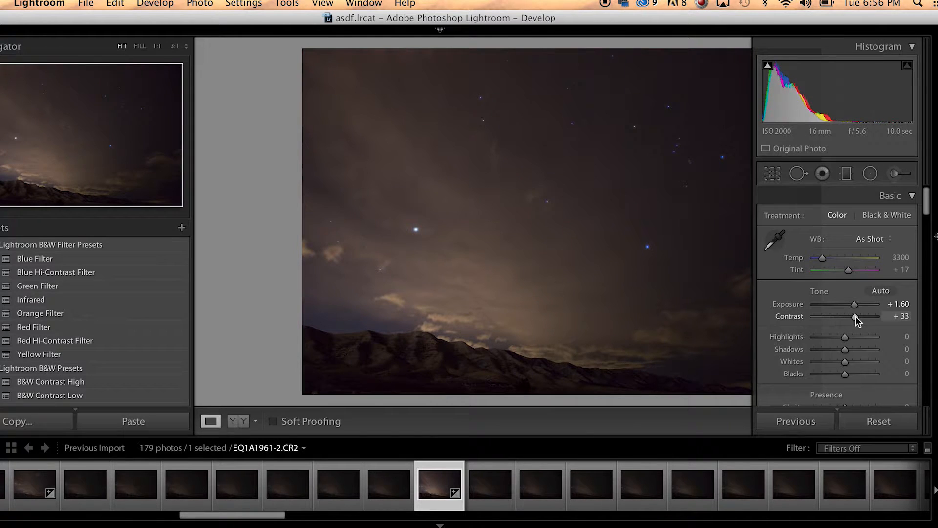
drag(856, 316, 851, 316)
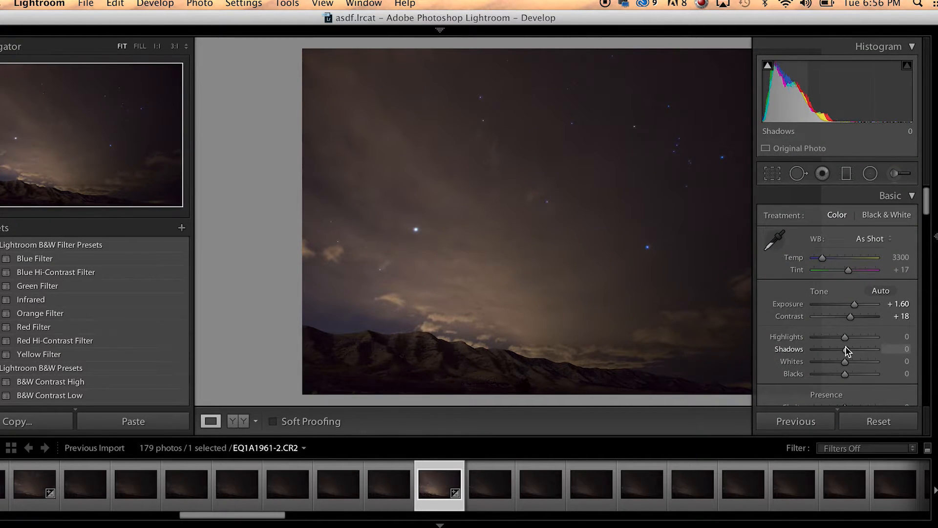
drag(846, 349, 839, 349)
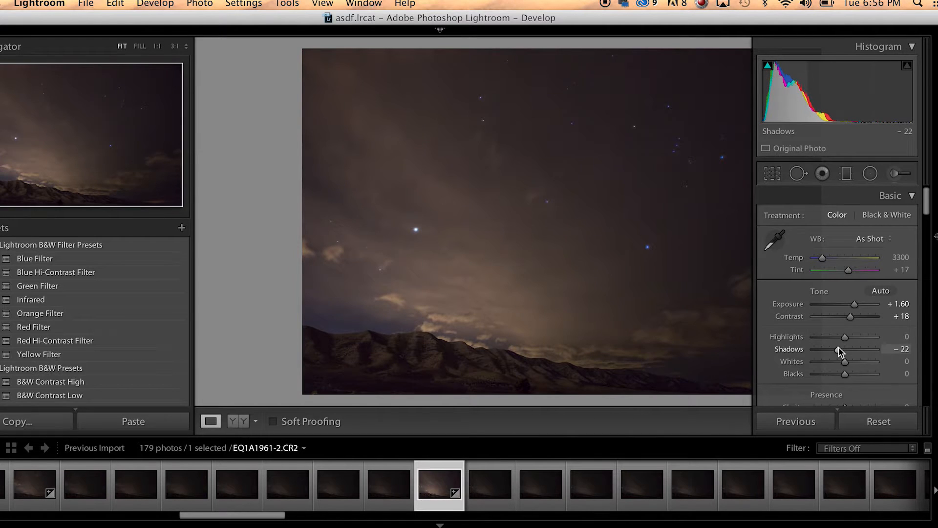
drag(837, 351, 853, 352)
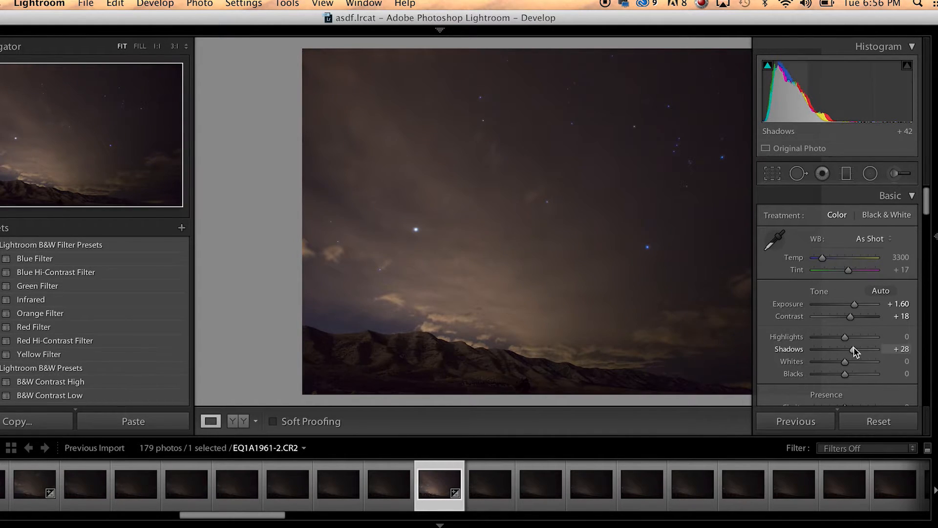
drag(862, 349, 845, 349)
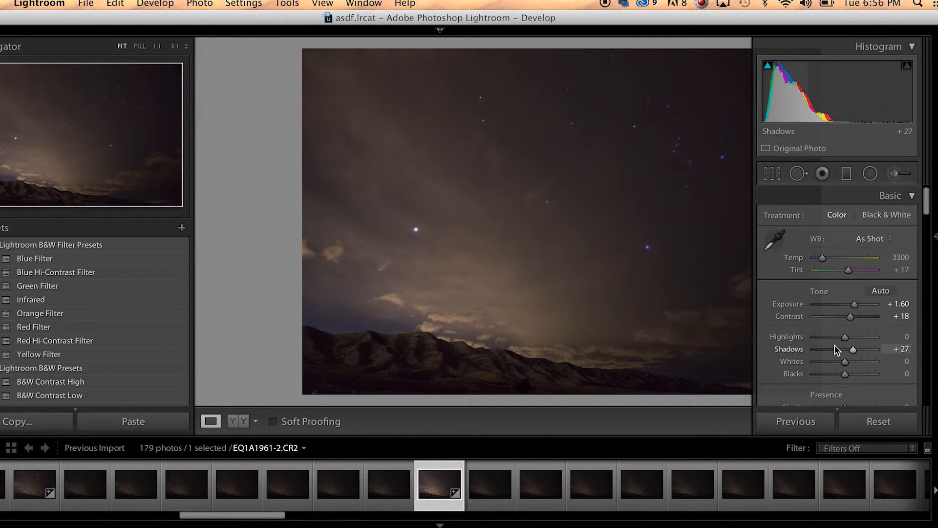
Set Highlights to +17 after trying +47 and -53
drag(845, 336, 860, 336)
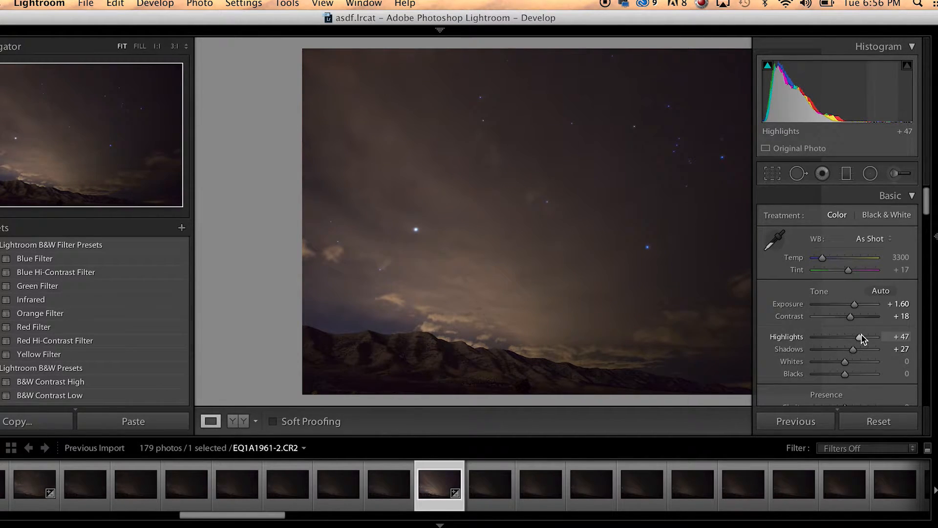
drag(856, 337, 831, 337)
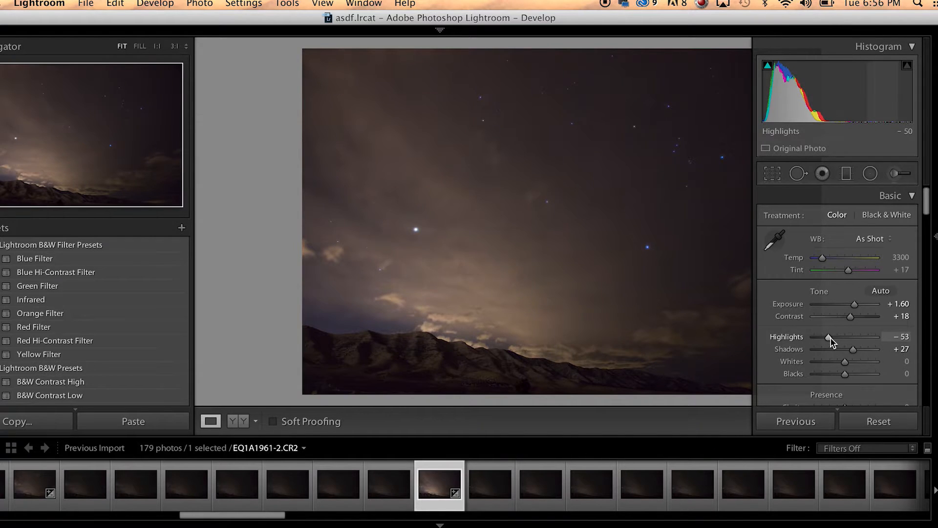
drag(829, 337, 850, 337)
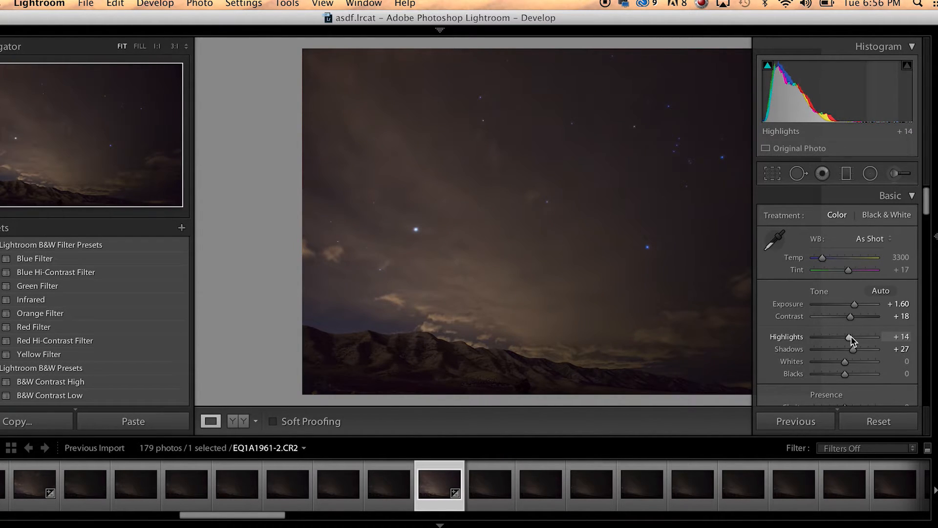
drag(848, 337, 852, 336)
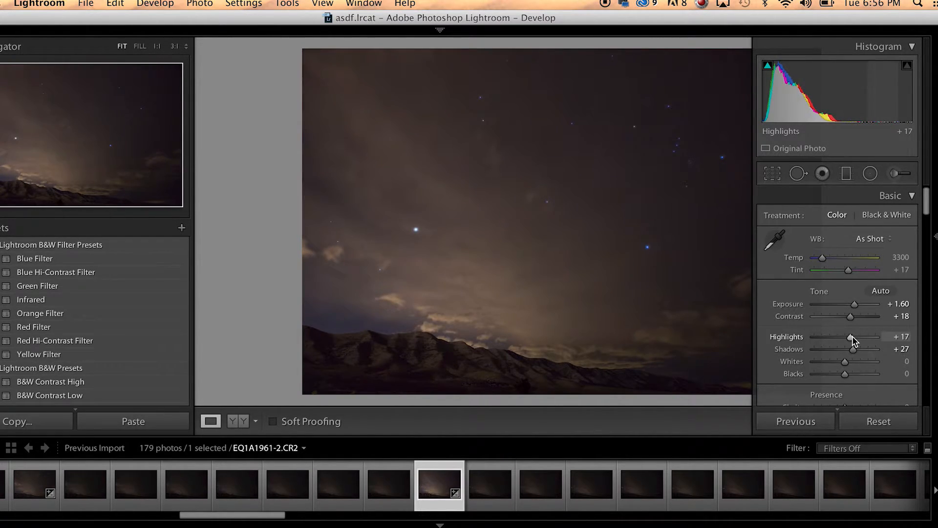
Try Luminance noise reduction around 7 in the Detail panel and leave it at 0
scroll(down, 3)
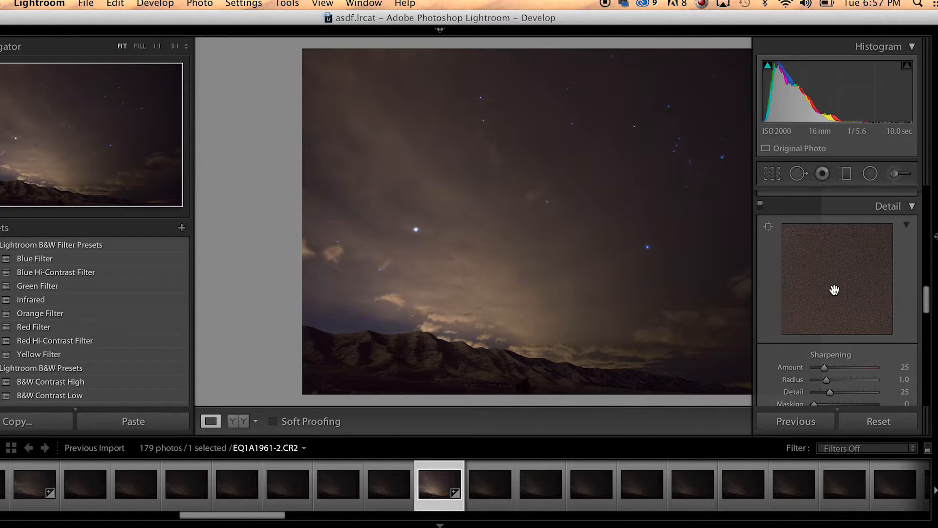
scroll(down, 3)
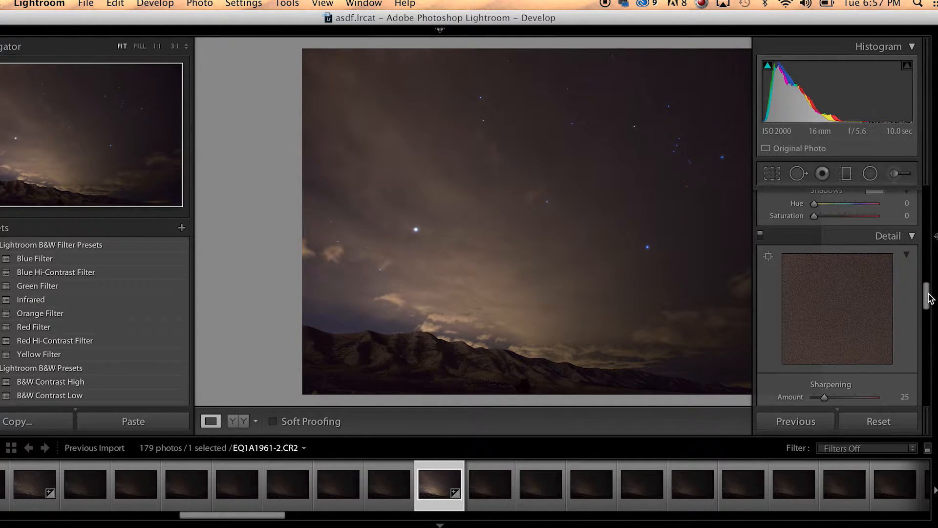
scroll(down, 3)
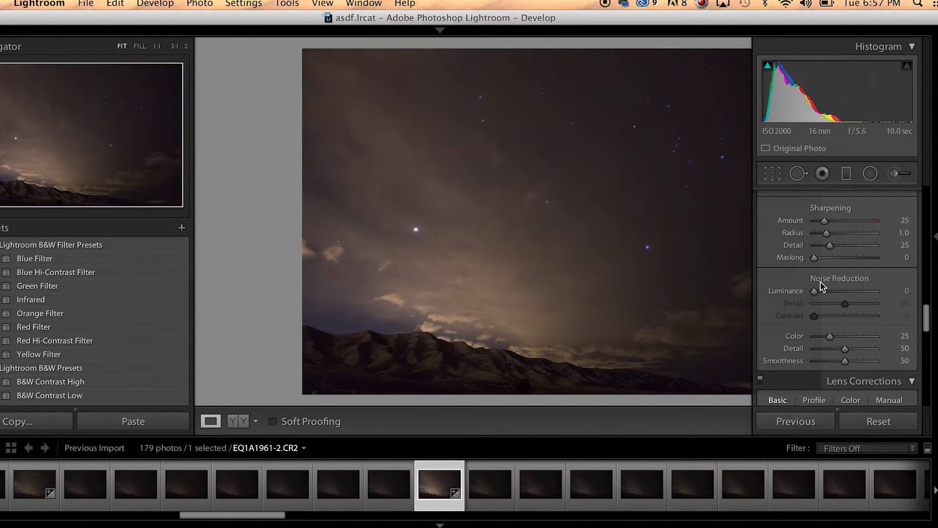
mouse_move(792, 296)
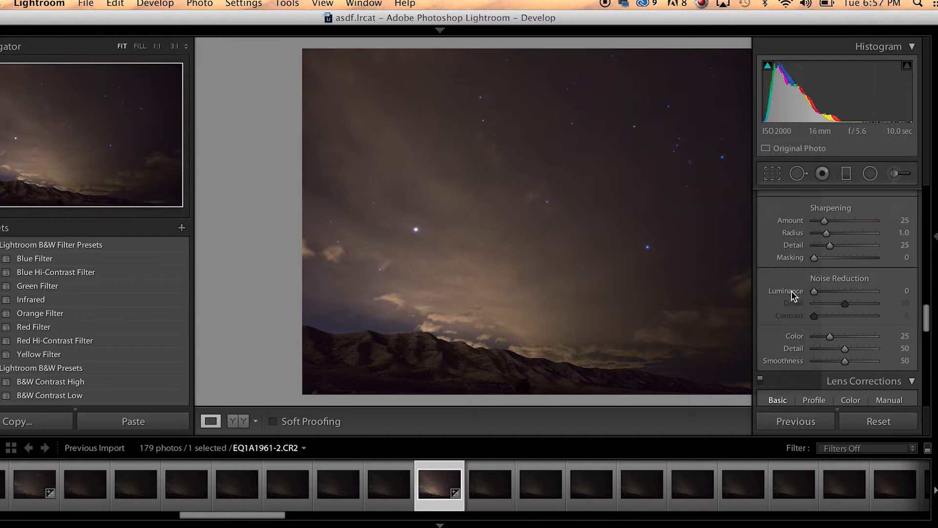
drag(813, 291, 826, 291)
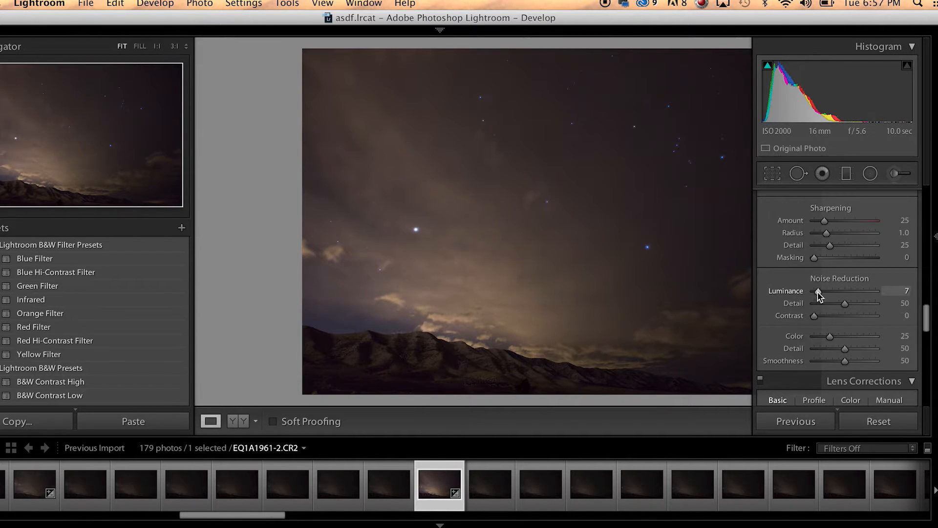
drag(821, 291, 832, 326)
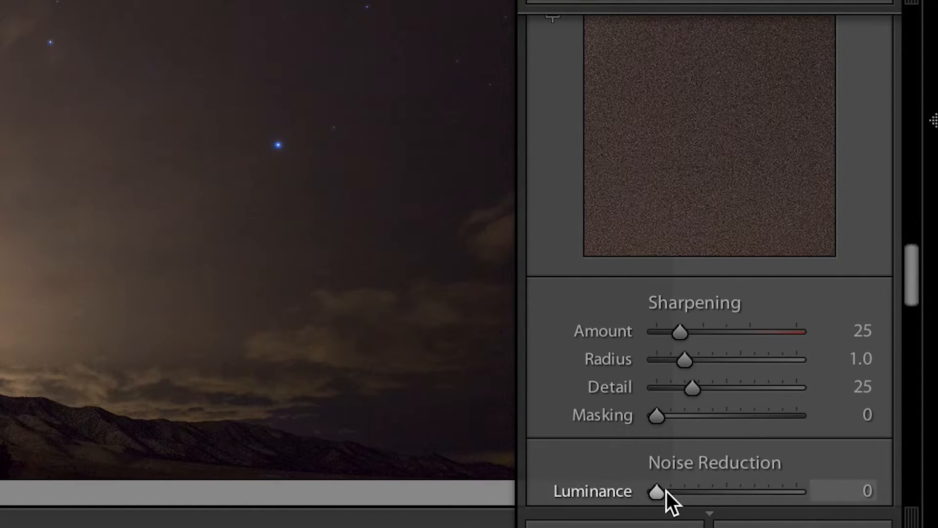
drag(657, 492, 718, 492)
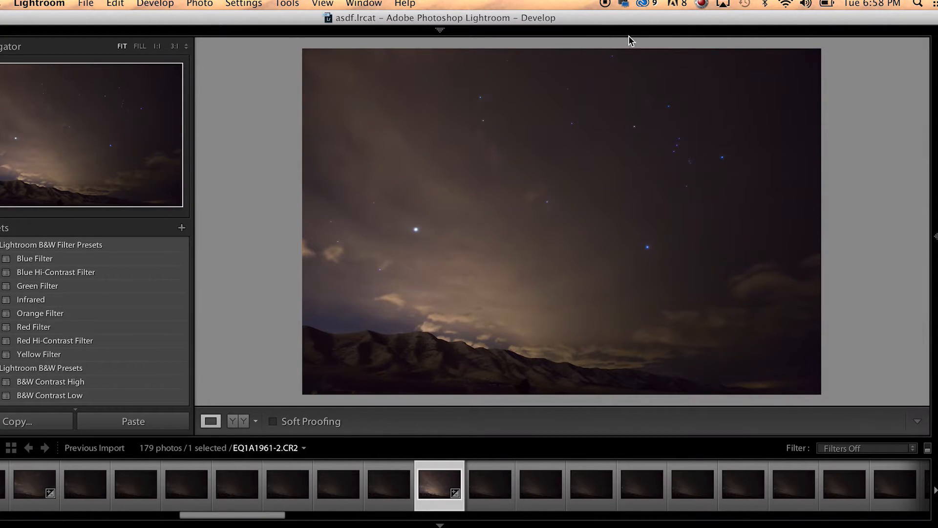
mouse_move(702, 439)
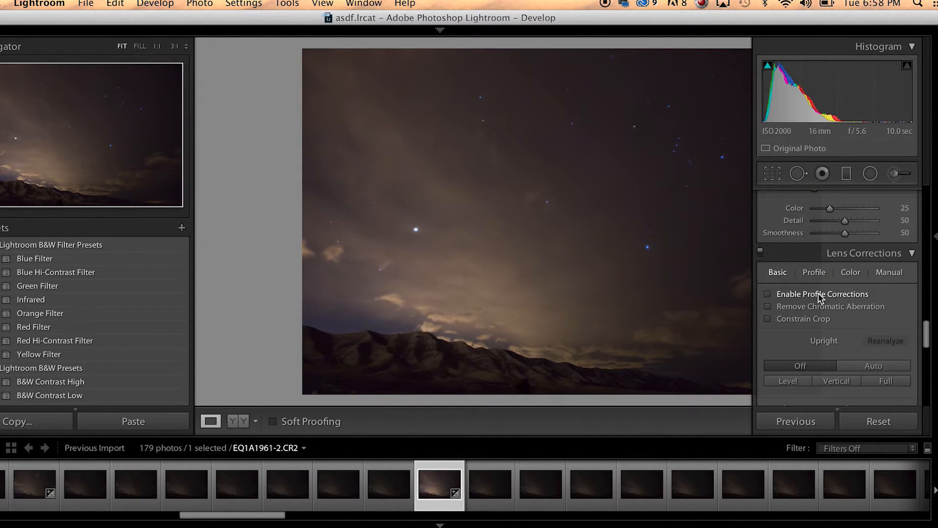
Enable lens profile corrections, toggling them off and on to compare the result
click(768, 294)
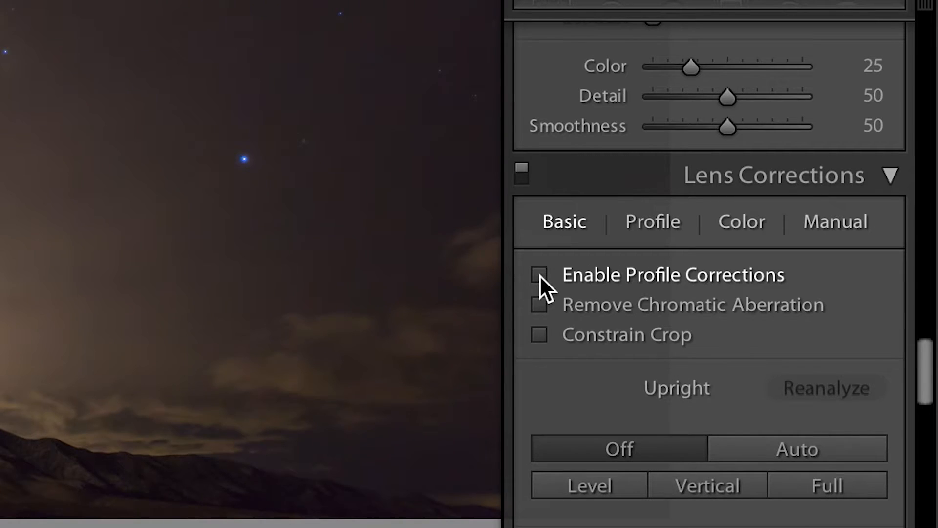
click(538, 275)
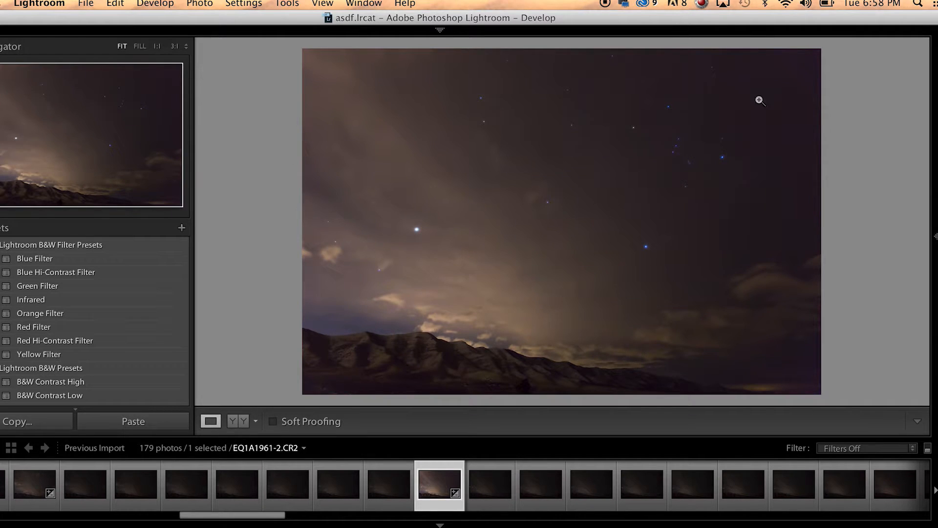
mouse_move(781, 427)
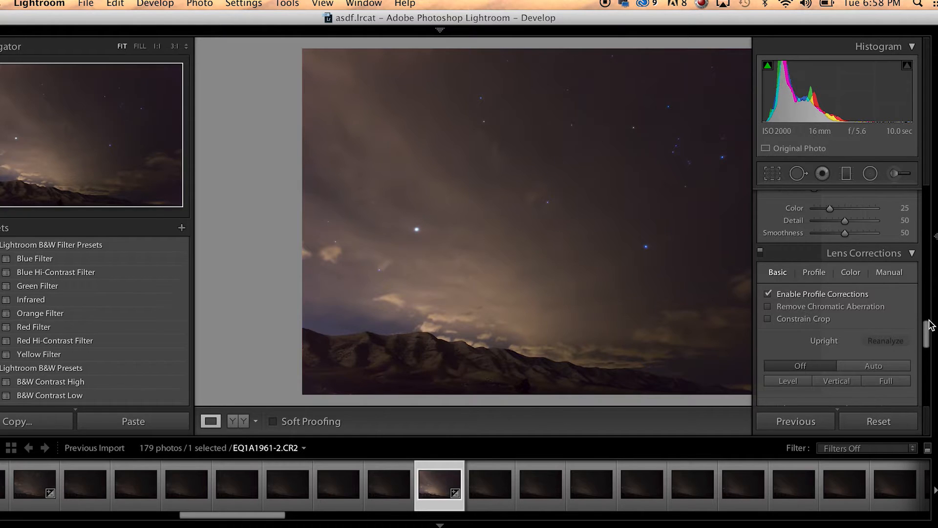
click(768, 294)
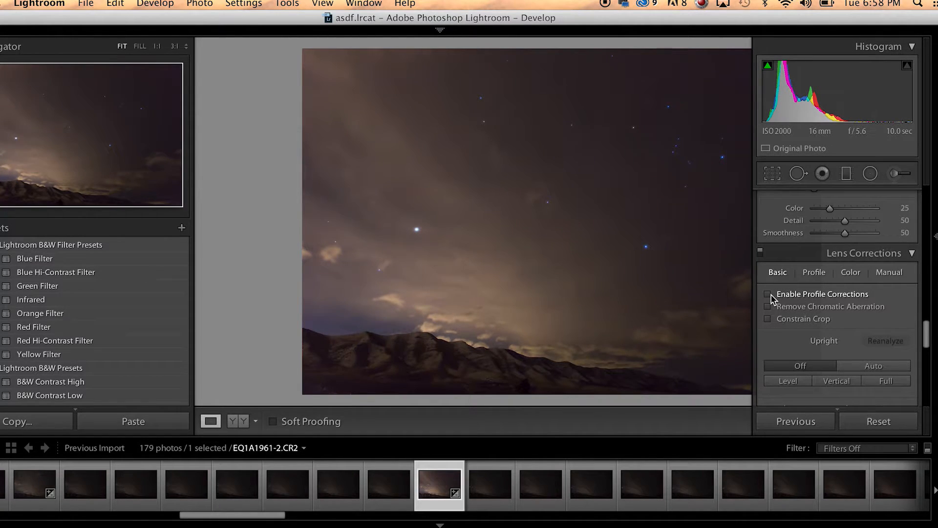
click(768, 293)
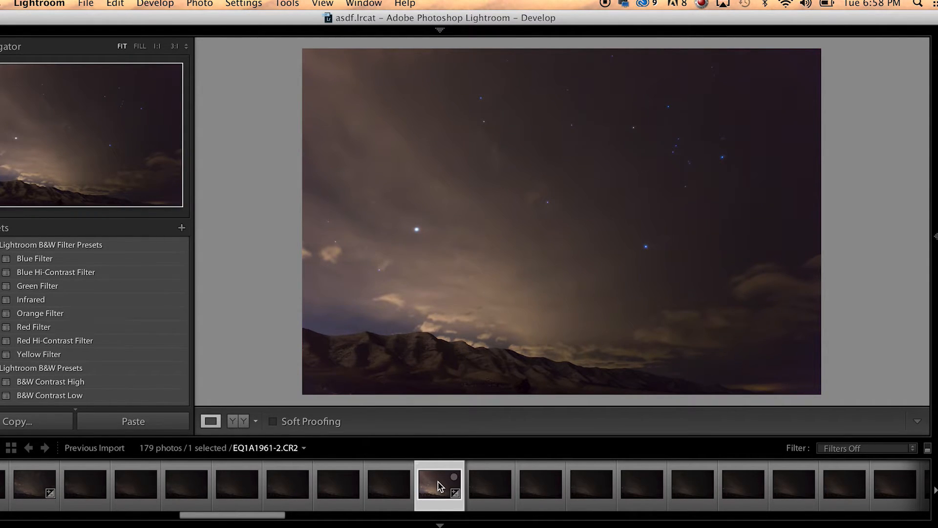
Compare EQ1A1961-2 with its unedited neighbouring frames in the filmstrip and bring up its options
click(389, 484)
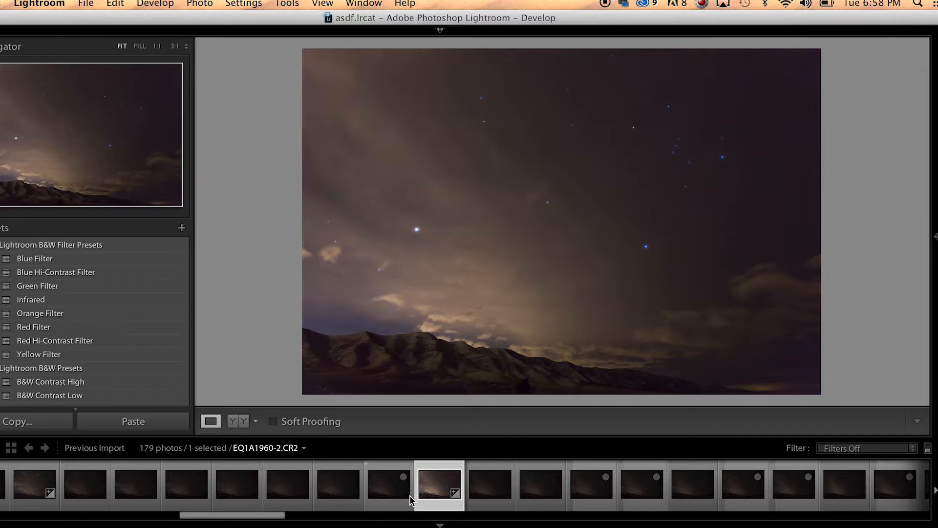
click(389, 484)
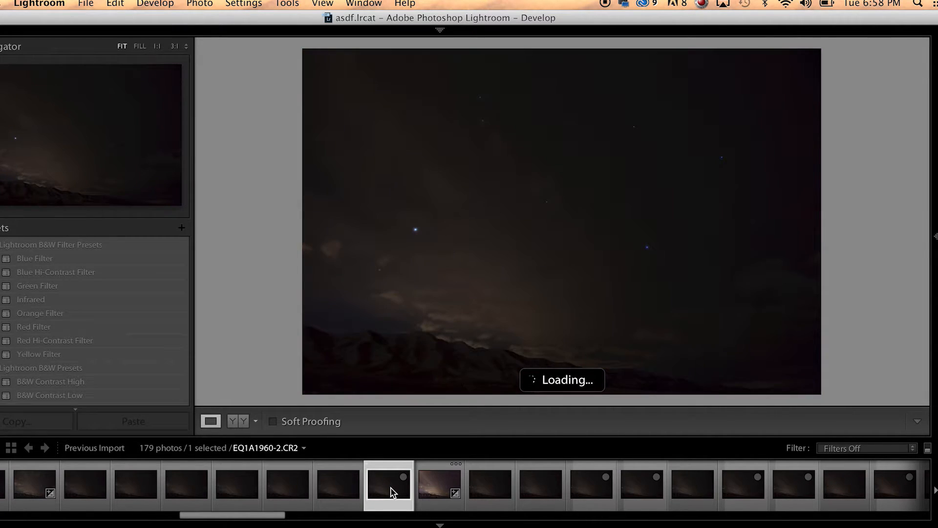
click(439, 485)
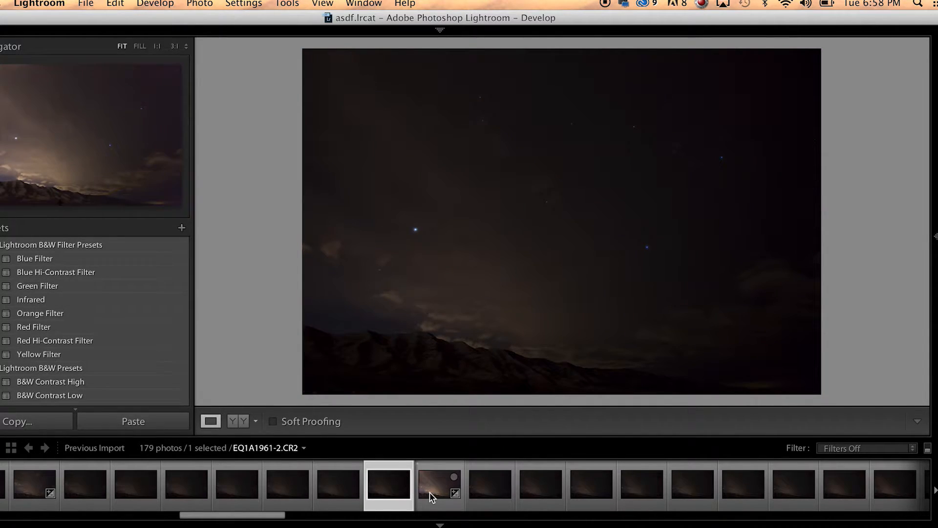
click(490, 485)
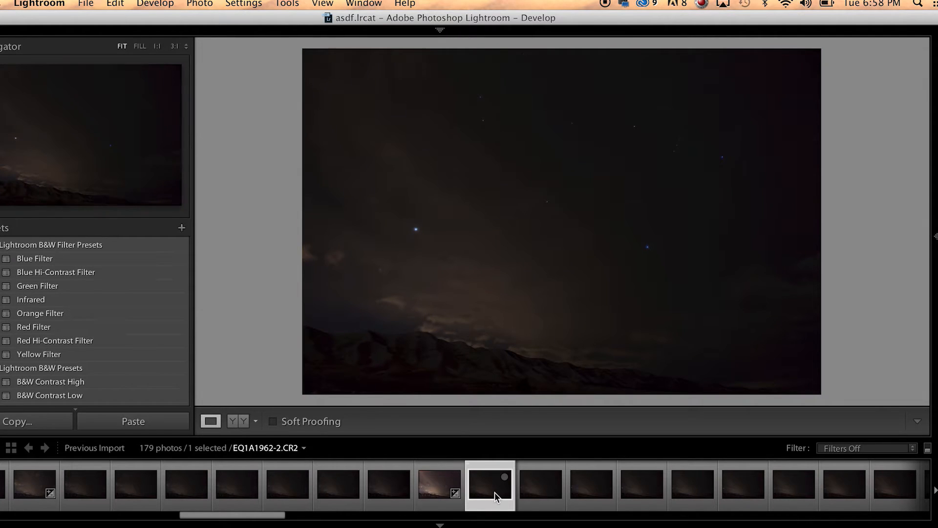
click(439, 485)
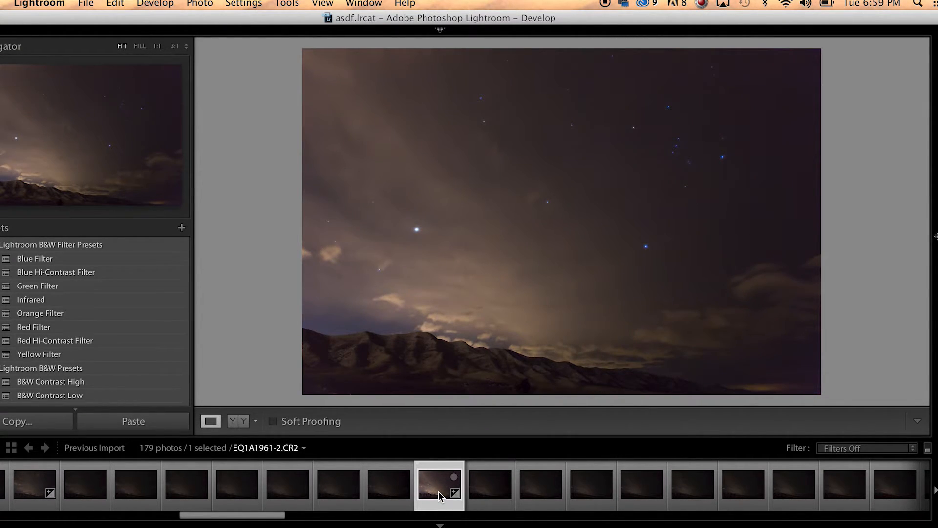
mouse_move(439, 485)
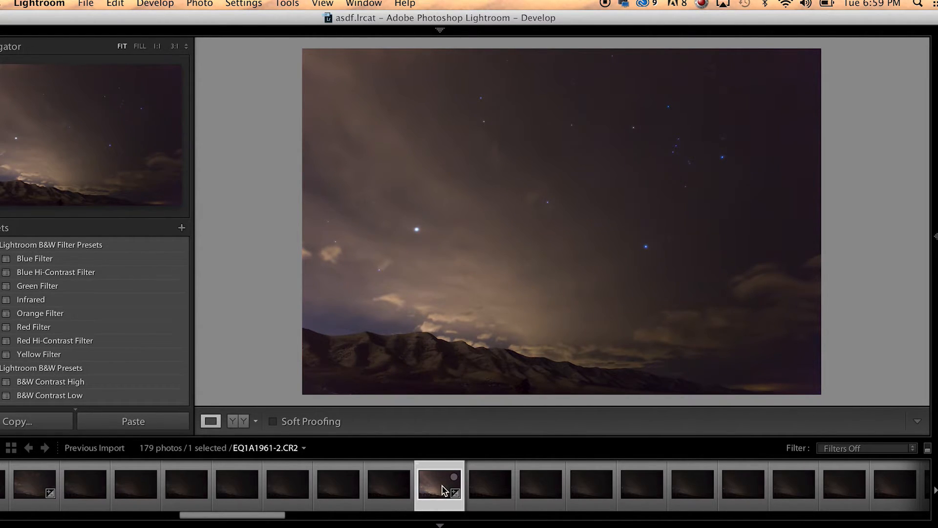
right_click(440, 485)
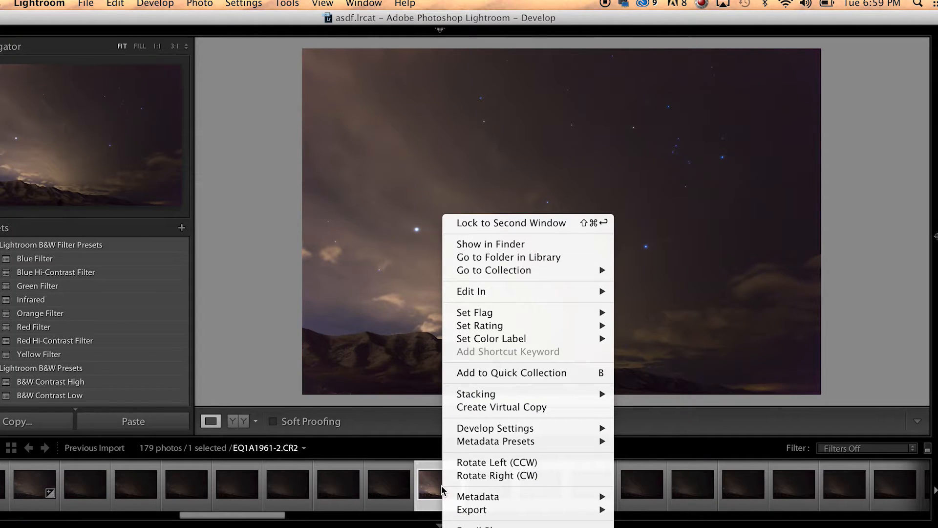
mouse_move(495, 428)
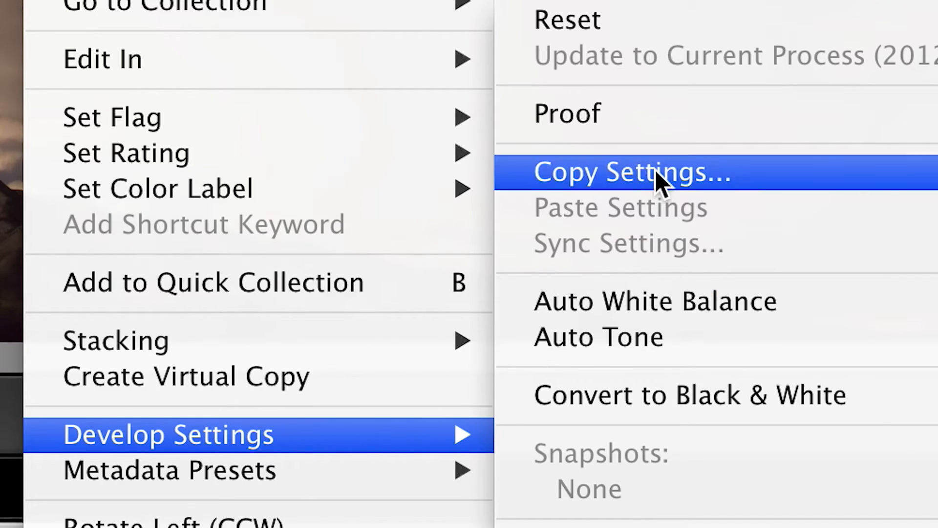
Copy all develop settings from EQ1A1961-2.CR2 via Develop Settings > Copy Settings
click(632, 172)
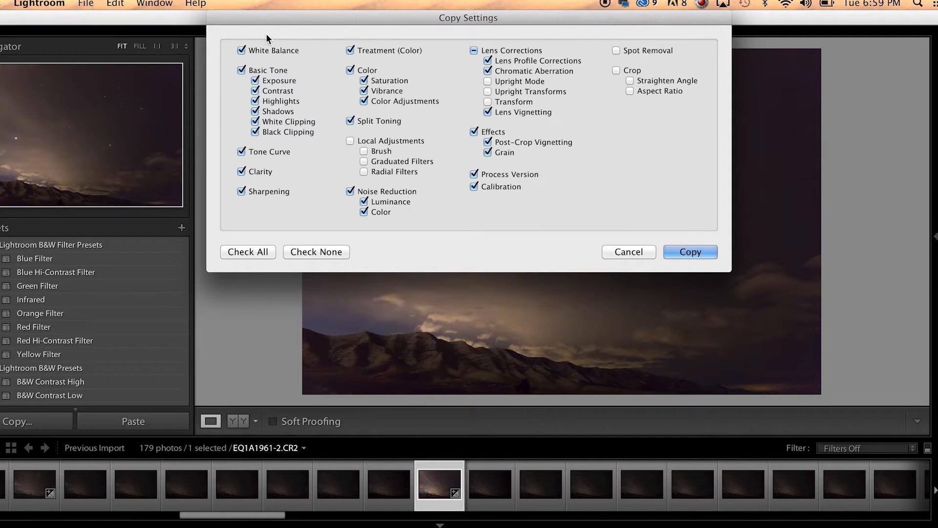
mouse_move(507, 220)
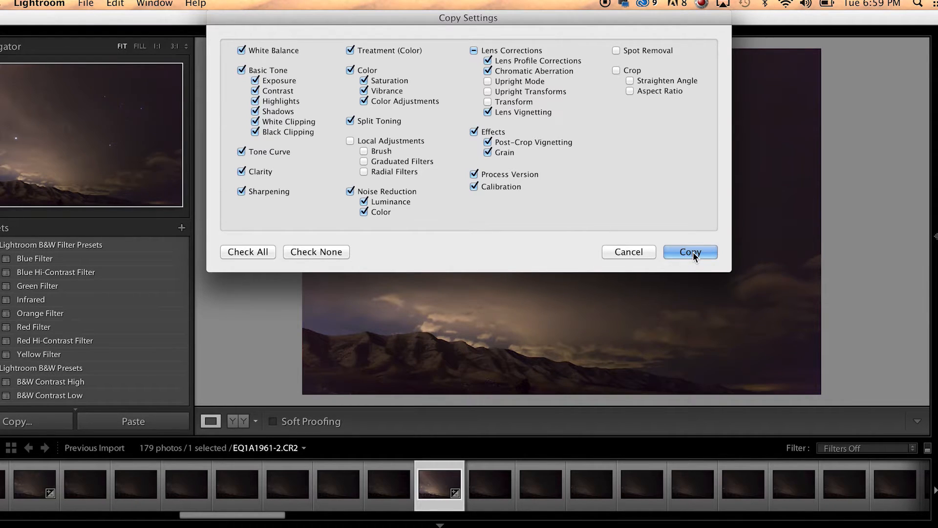
click(688, 251)
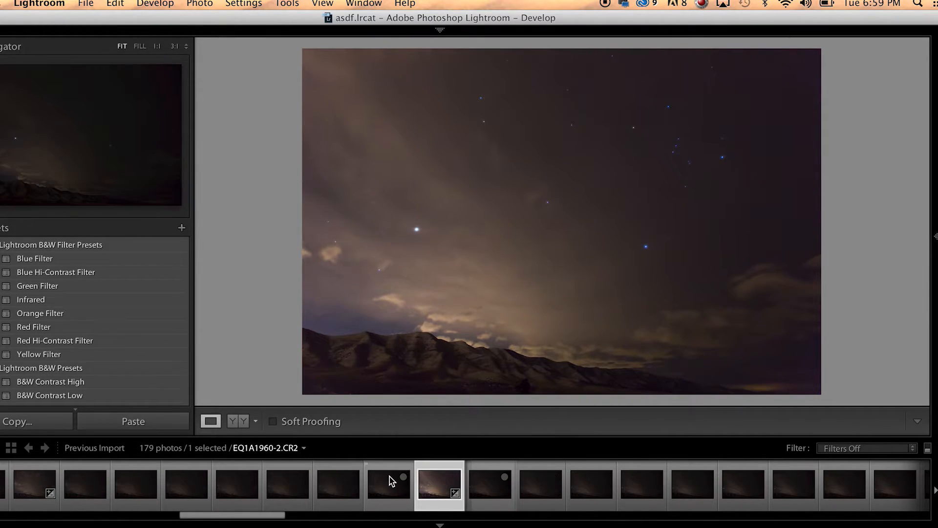
Select a run of 51 frames in the filmstrip and paste the copied develop settings onto them
click(438, 484)
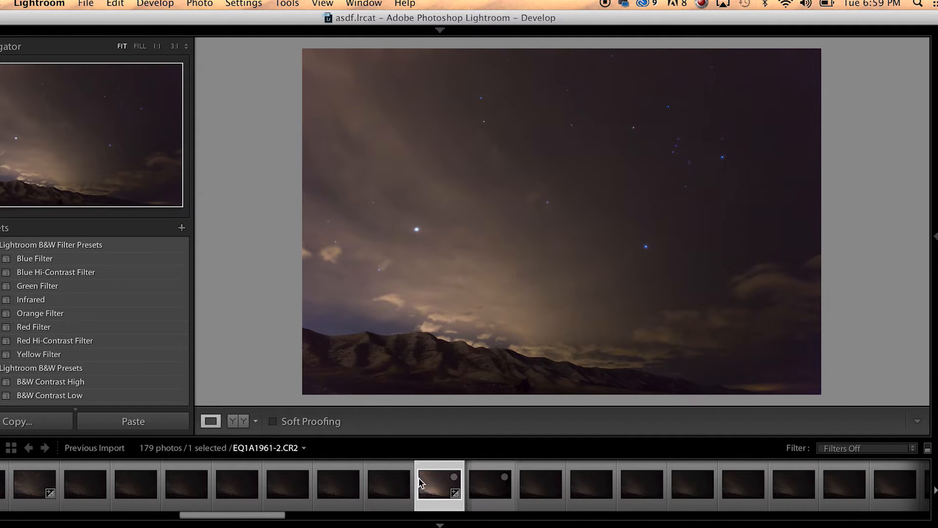
click(389, 485)
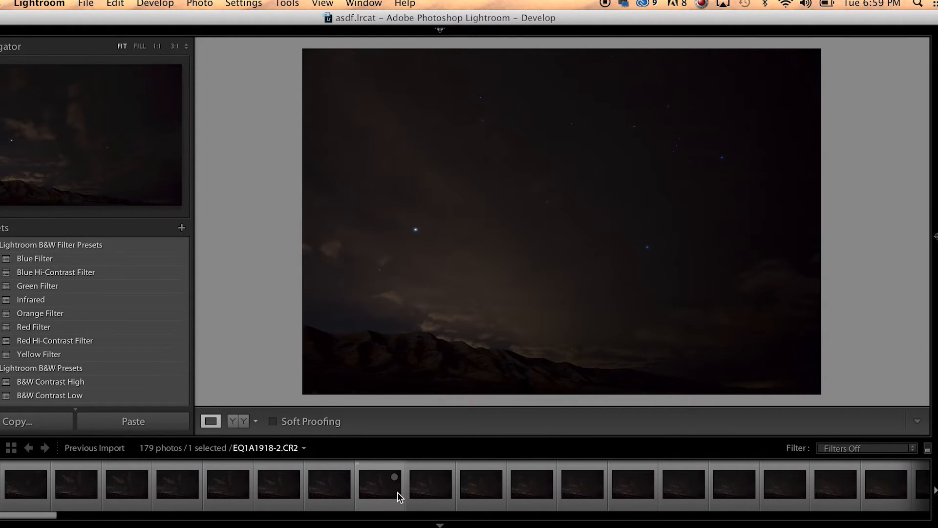
click(227, 483)
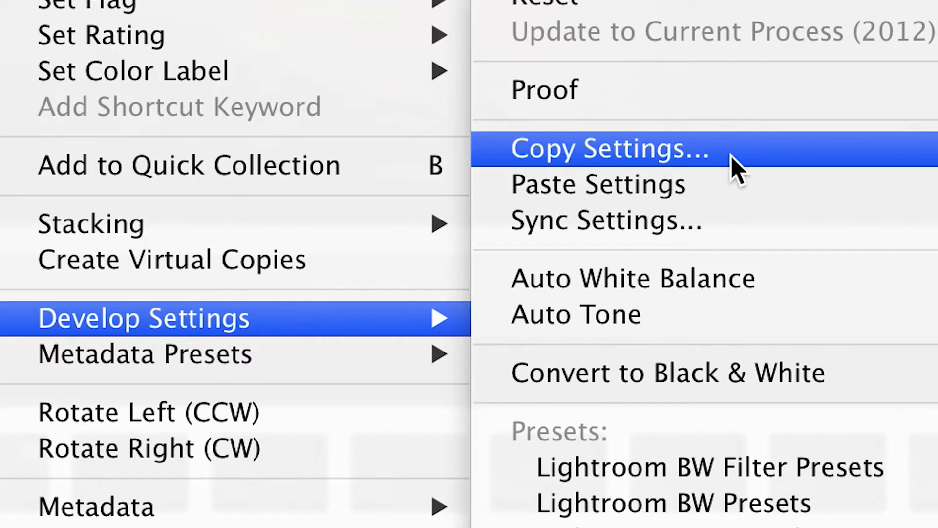
click(611, 148)
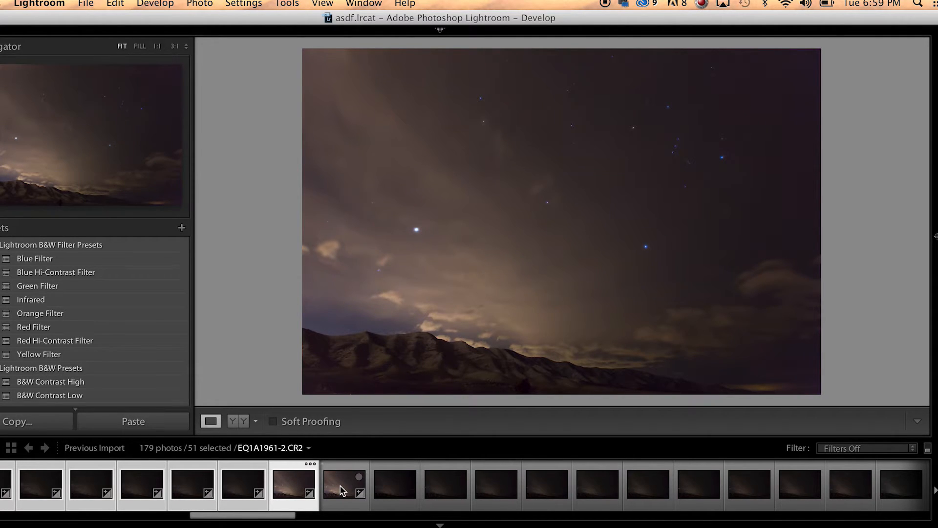
Extend the filmstrip selection to 127 frames to receive the copied settings
click(394, 484)
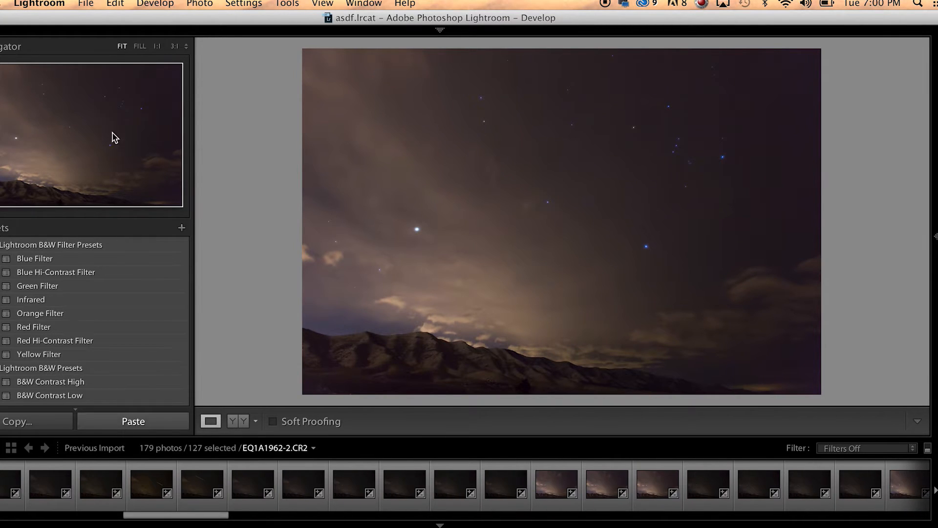
Export the 127 edited frames as JPEGs into the Backyard Time Lapse folder
click(85, 5)
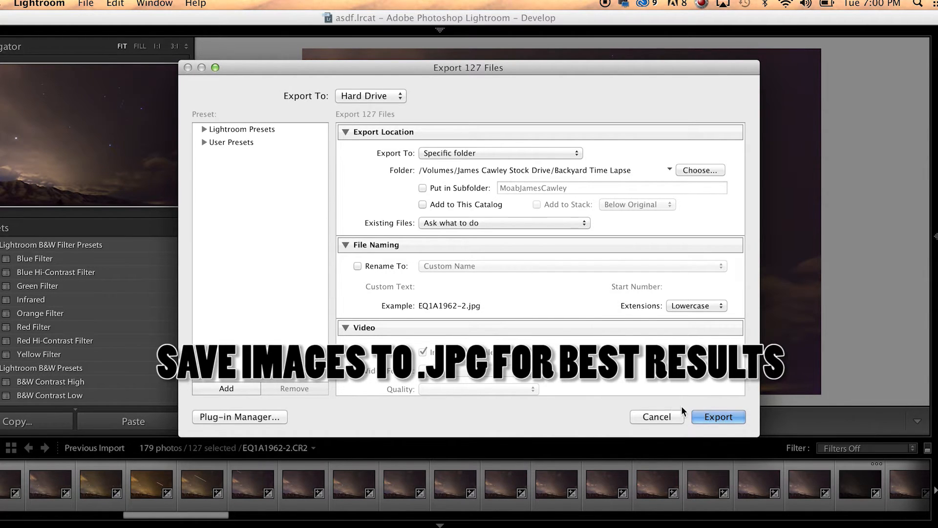
click(717, 417)
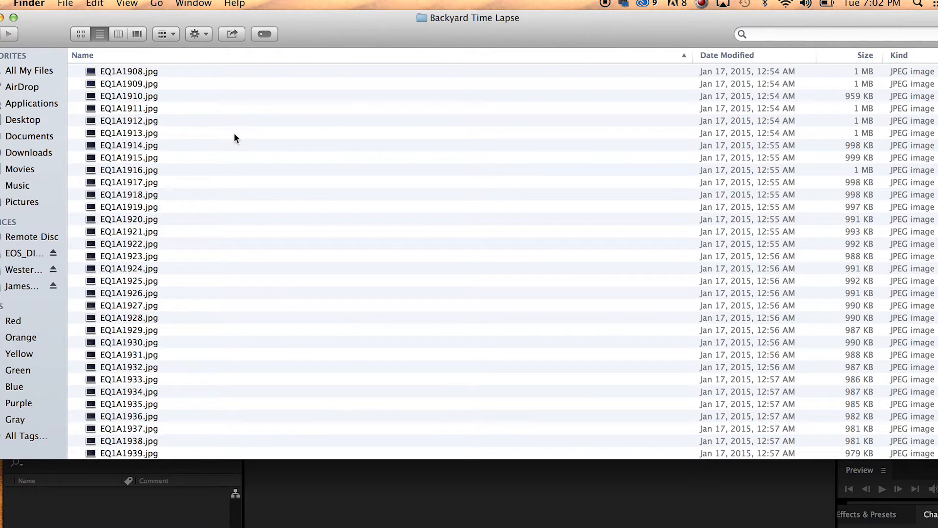
mouse_move(255, 88)
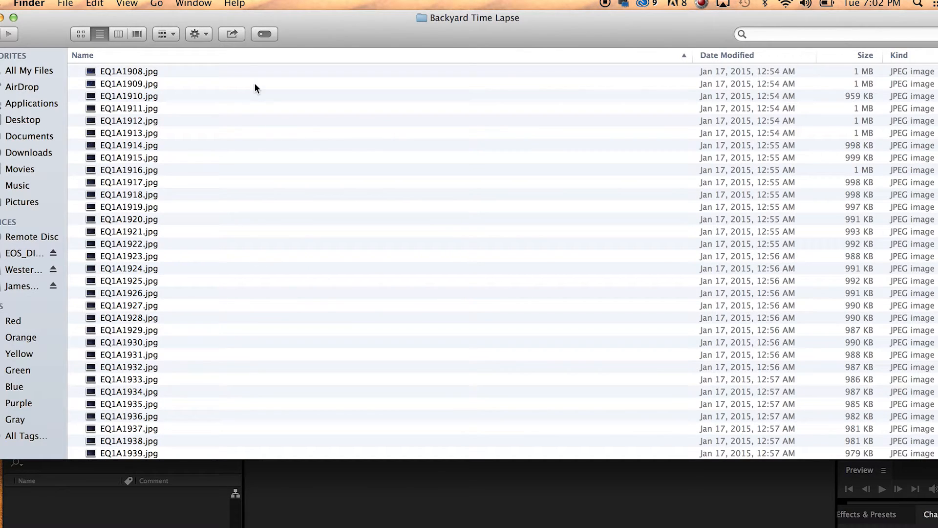
Scroll through the exported JPEG frames in the Backyard Time Lapse folder
scroll(down, 3)
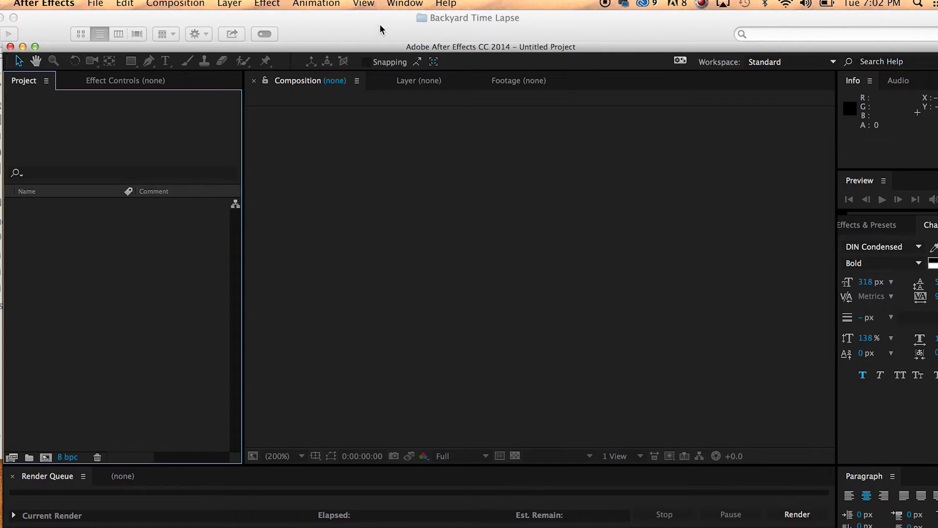
click(405, 4)
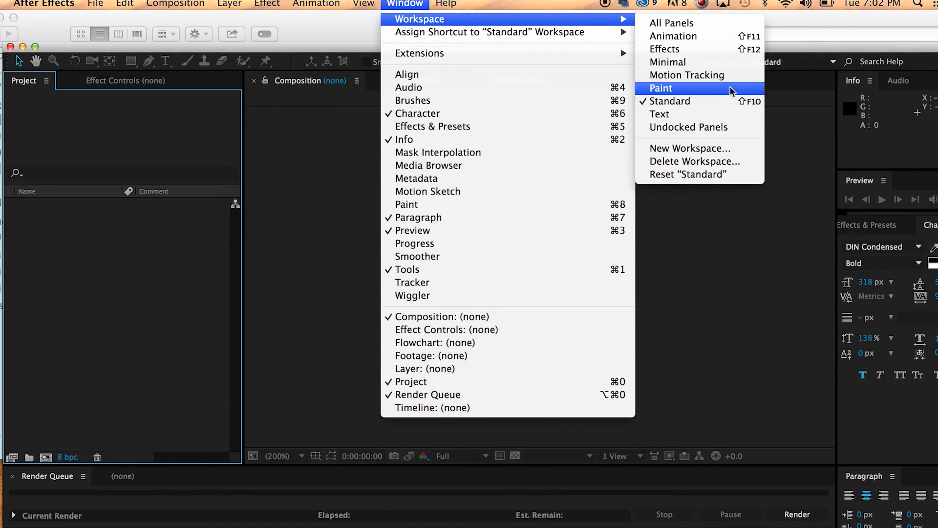
mouse_move(670, 101)
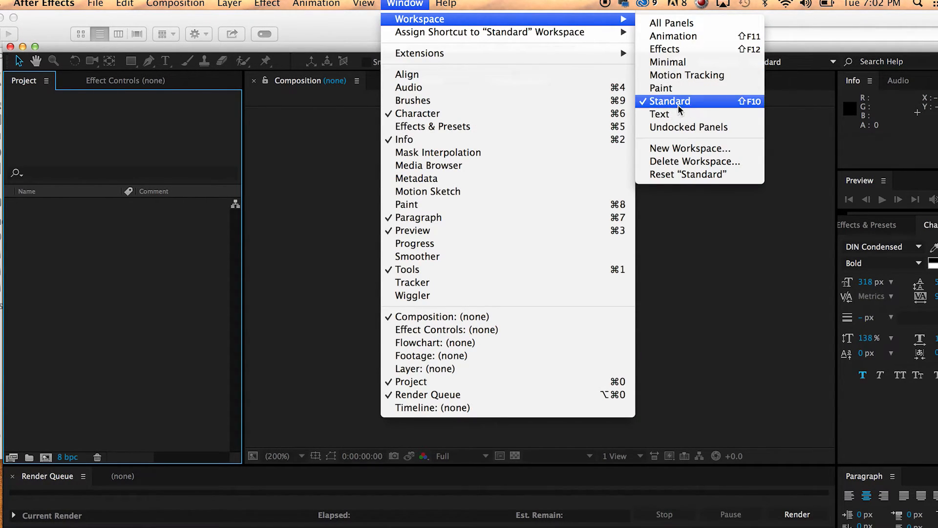
click(670, 101)
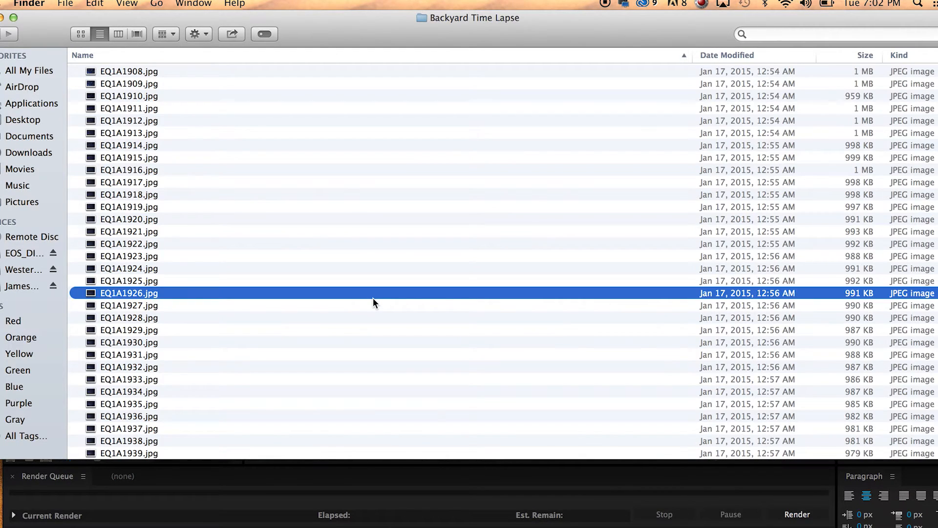
Select every JPG in Backyard Time Lapse to bring into the After Effects project
key(cmd+a)
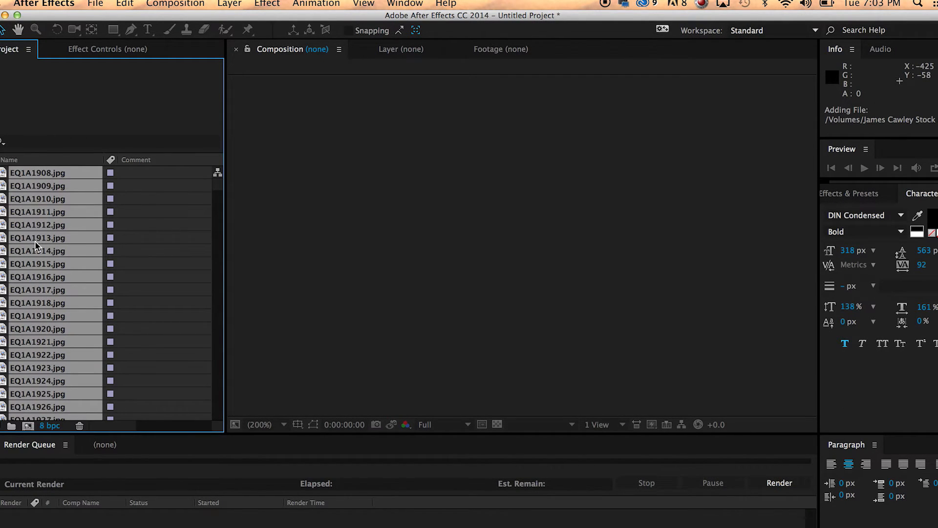
Create a single composition from the selected images with Sequence Layers on, 5760x3840 at 24 fps
right_click(38, 238)
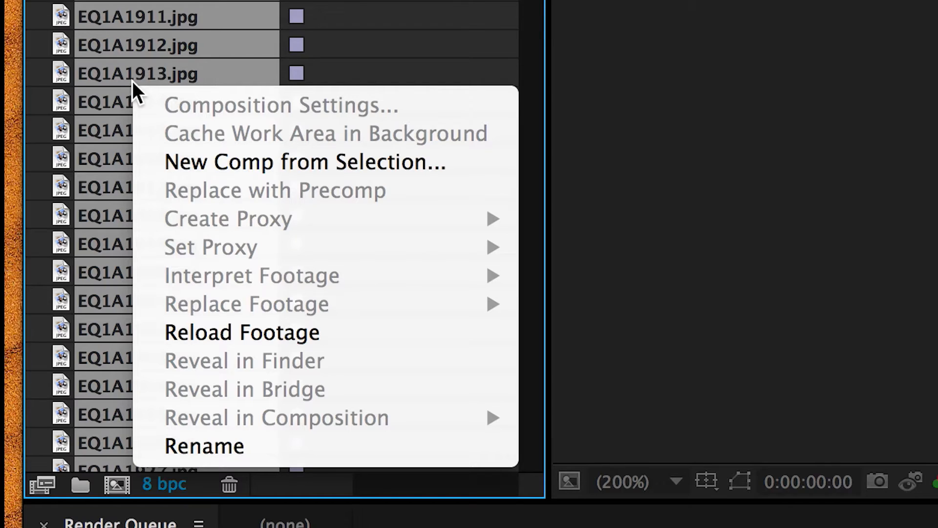
mouse_move(377, 163)
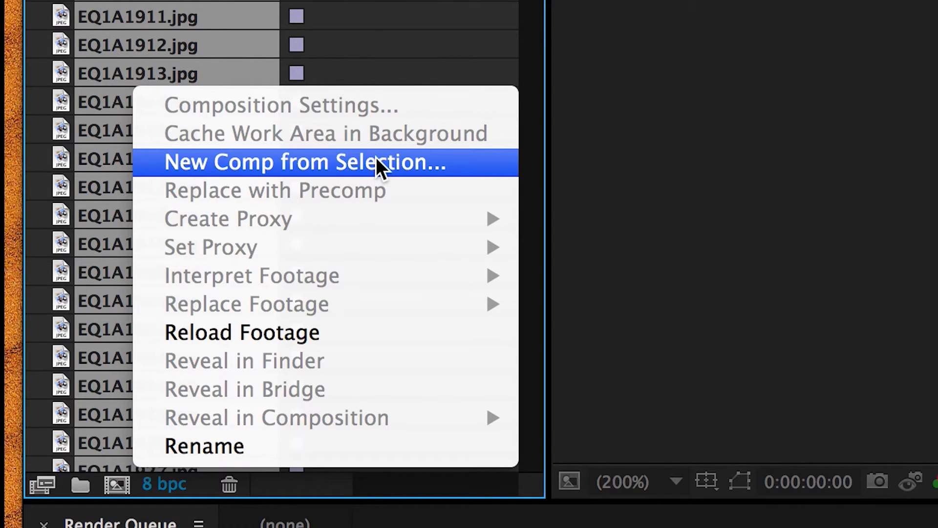
click(304, 162)
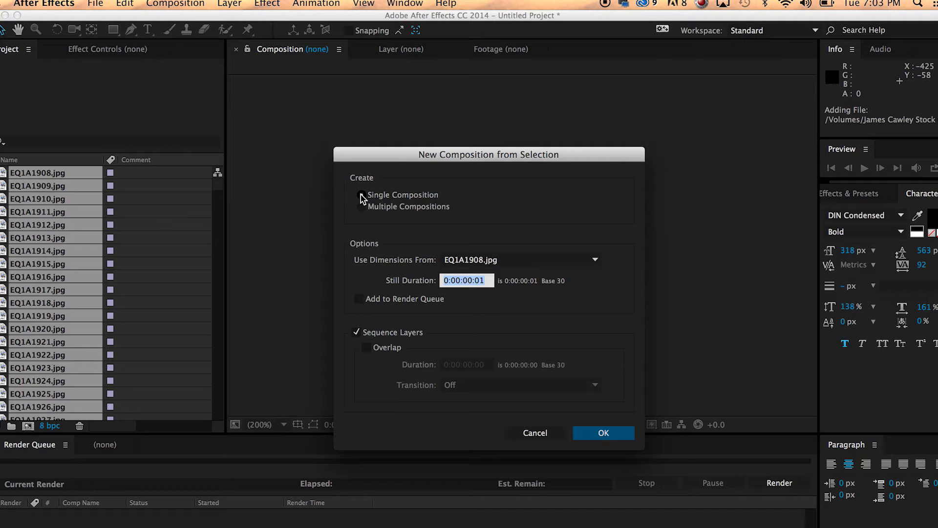
click(360, 195)
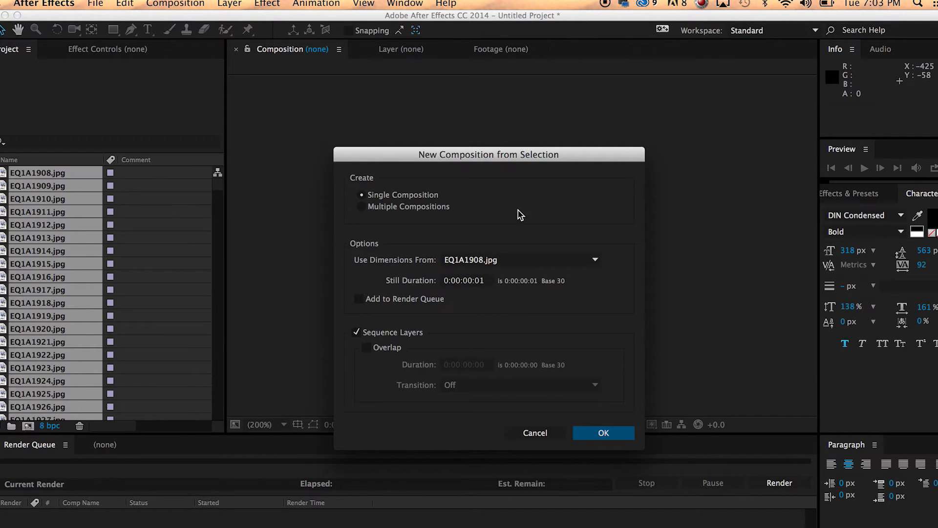
mouse_move(350, 204)
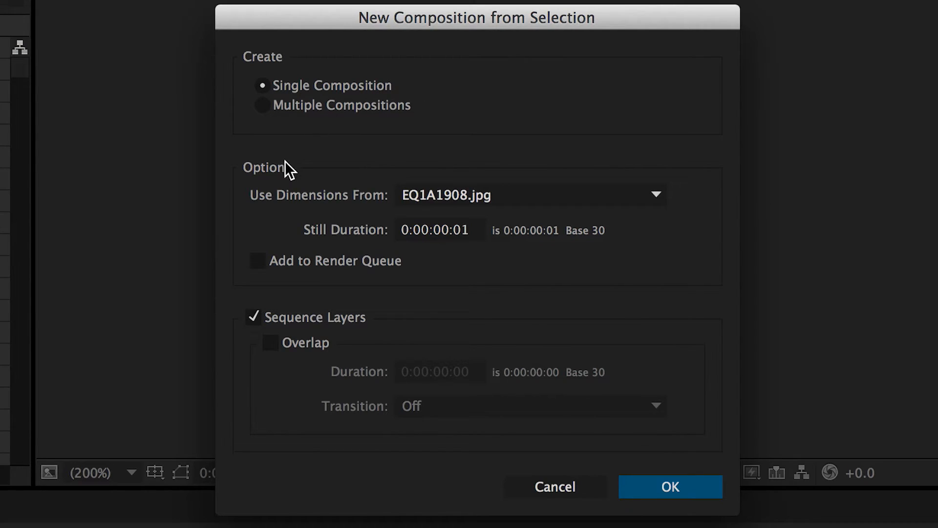
click(440, 230)
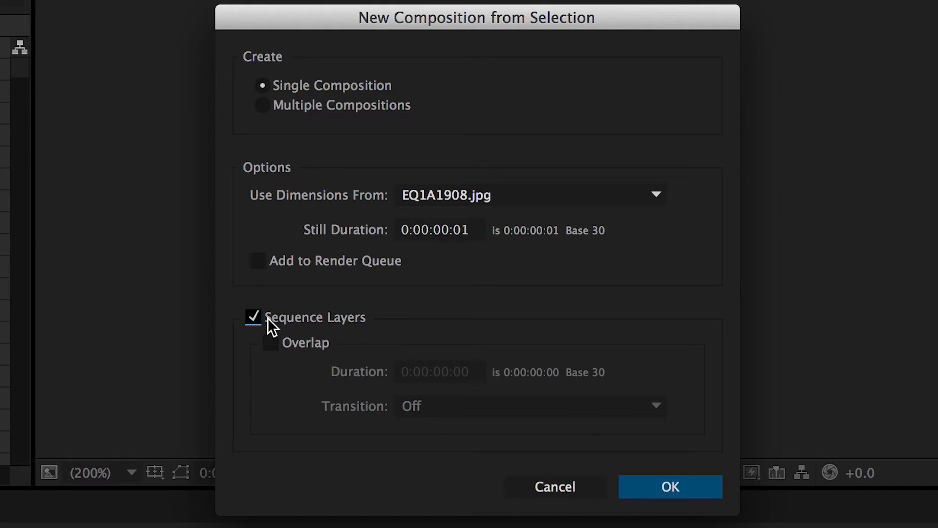
mouse_move(279, 325)
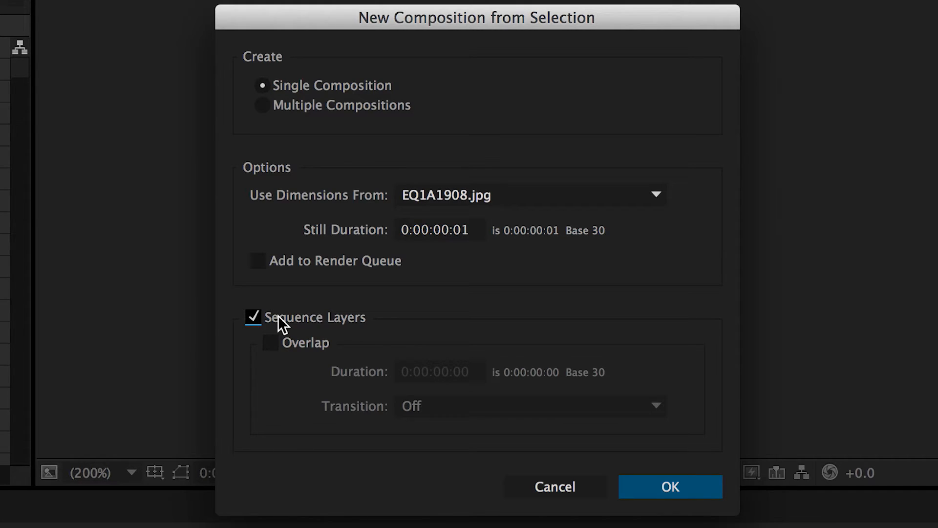
click(669, 485)
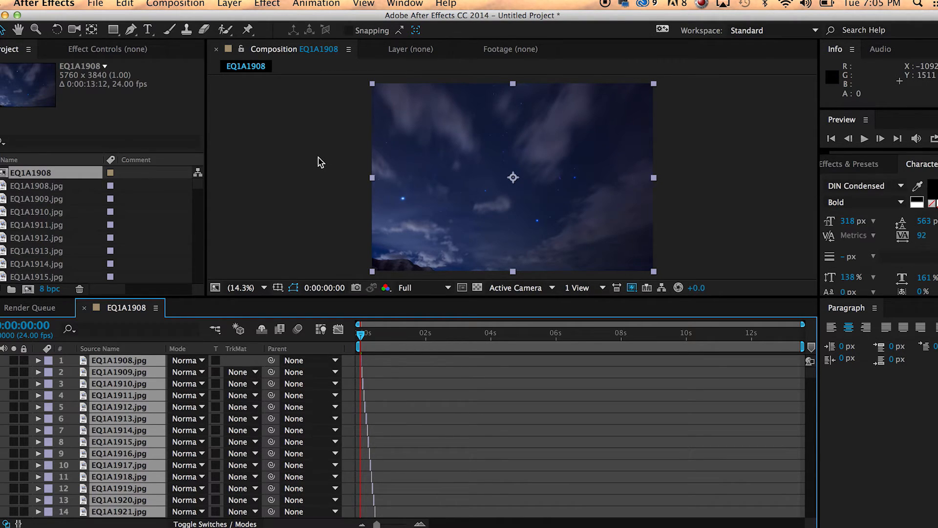
mouse_move(311, 235)
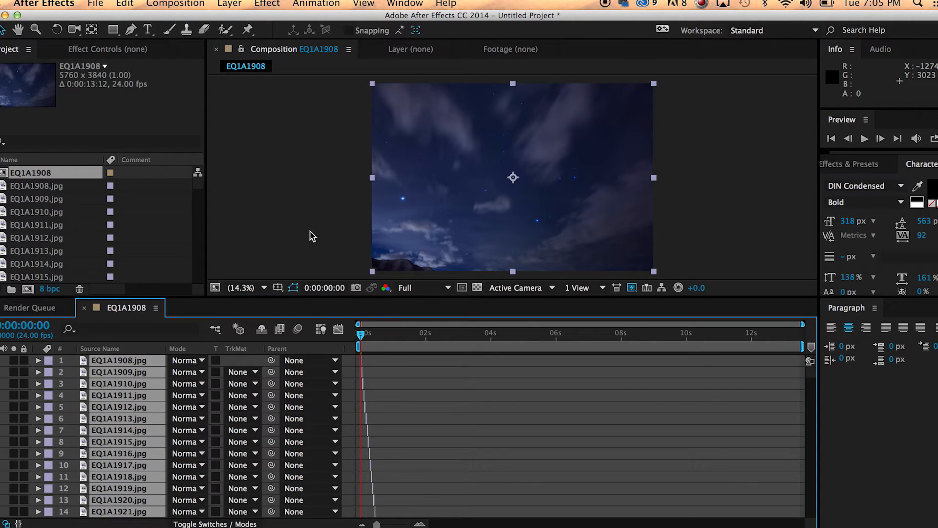
Bring up the Composition menu for the EQ1A1908 sequence comp
click(175, 4)
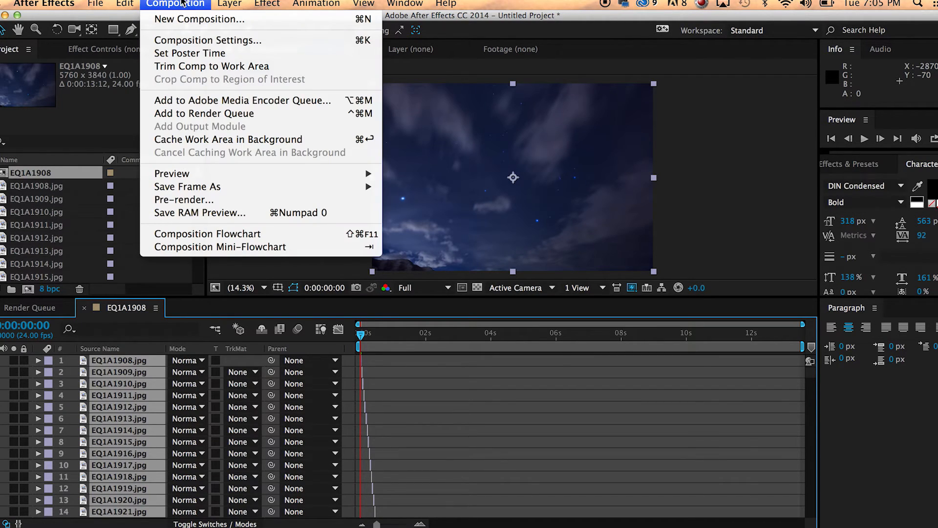
In Composition Settings set the width to 3840 so the comp becomes 3840x2160
click(207, 40)
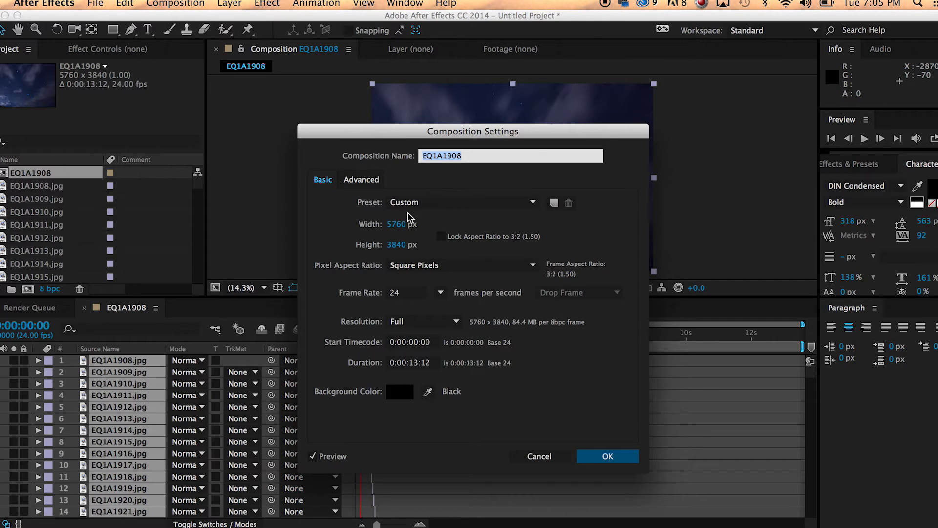
mouse_move(389, 240)
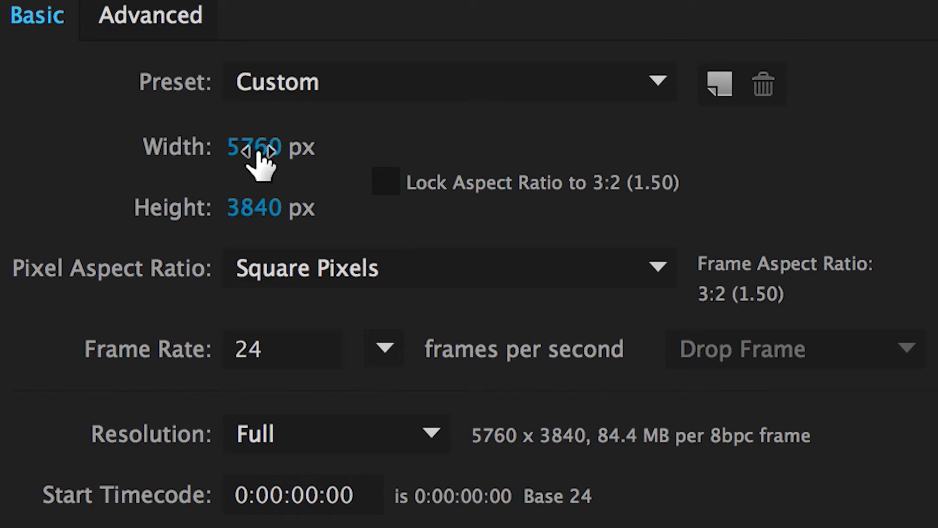
double_click(254, 147)
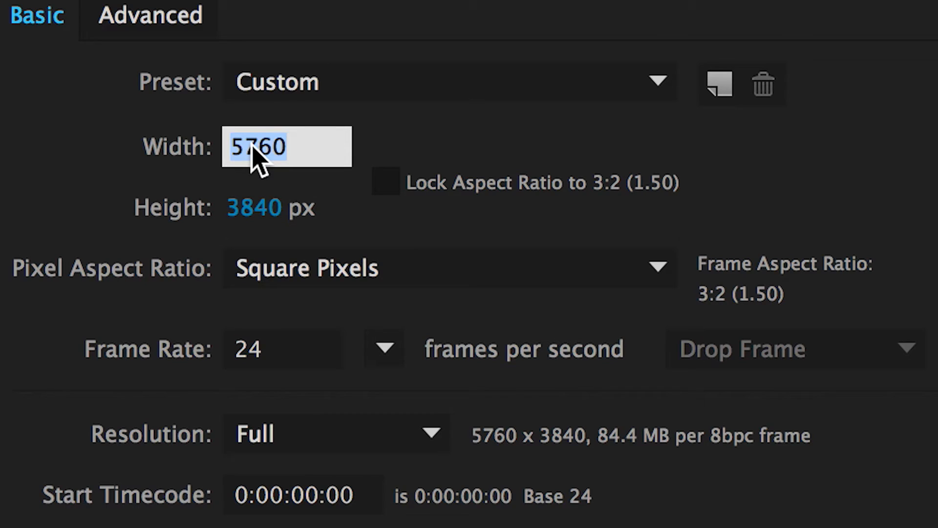
text(3840)
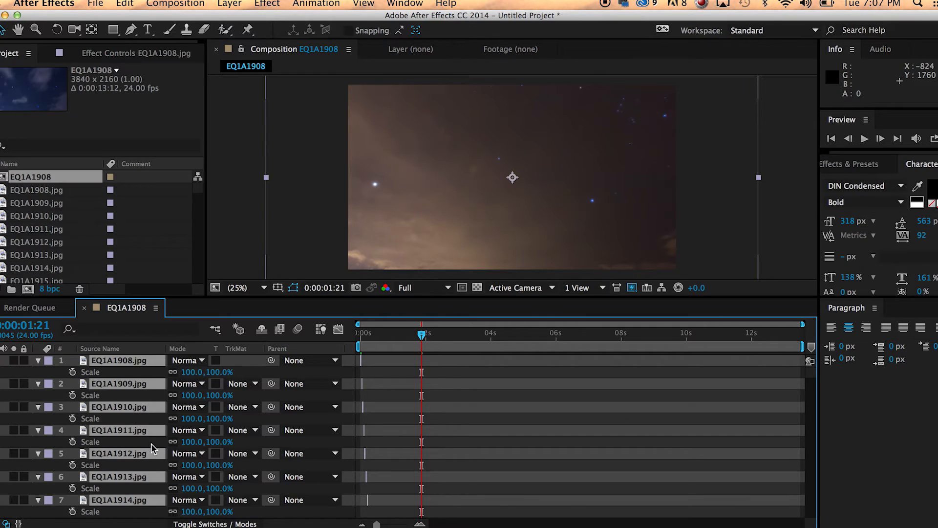
mouse_move(434, 90)
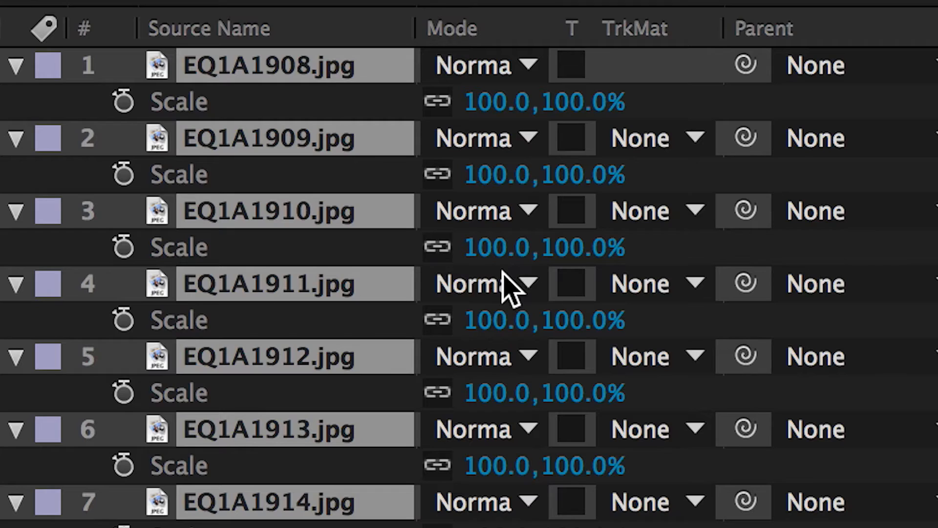
mouse_move(514, 294)
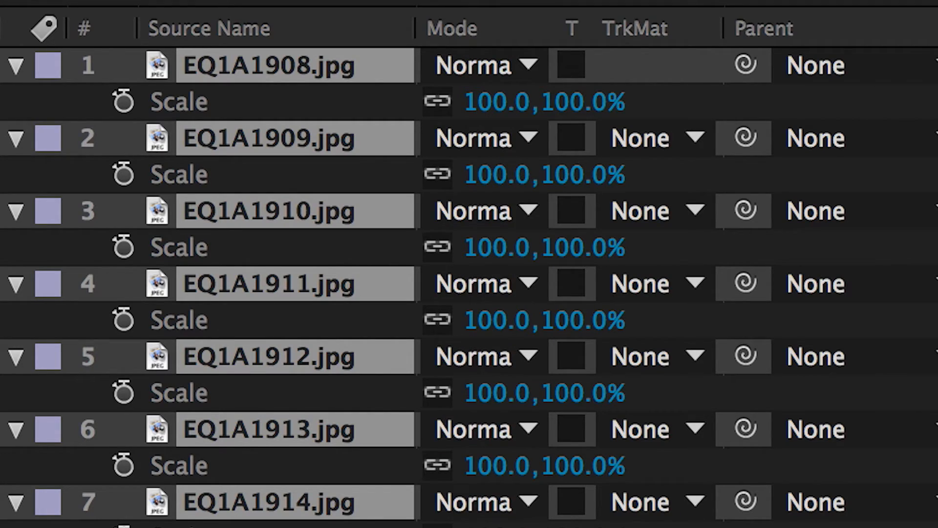
mouse_move(490, 278)
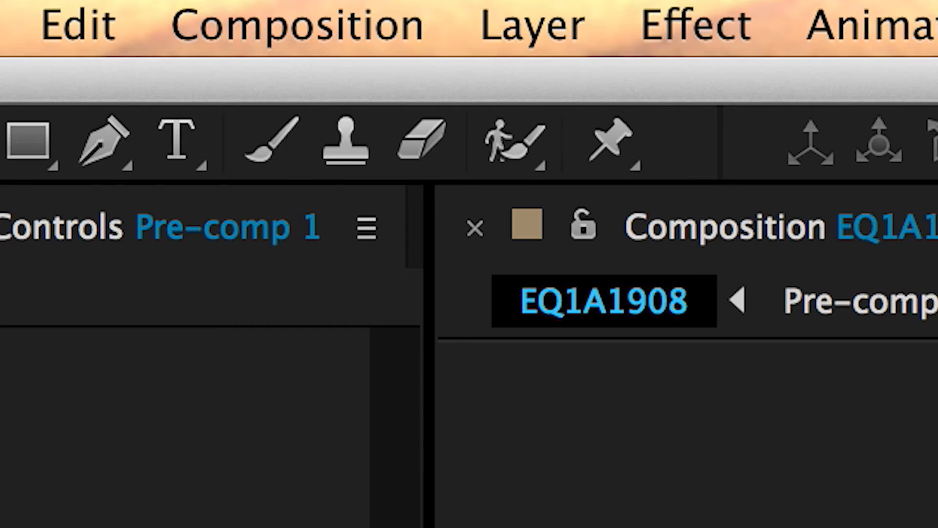
Add EQ1A1908 to the render queue as a QuickTime movie using the Apple ProRes 422 codec
click(293, 25)
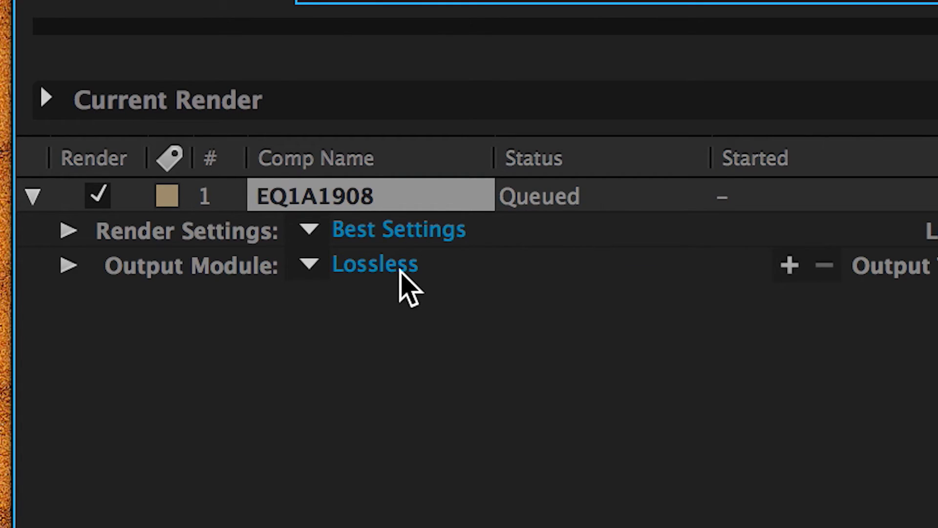
click(375, 265)
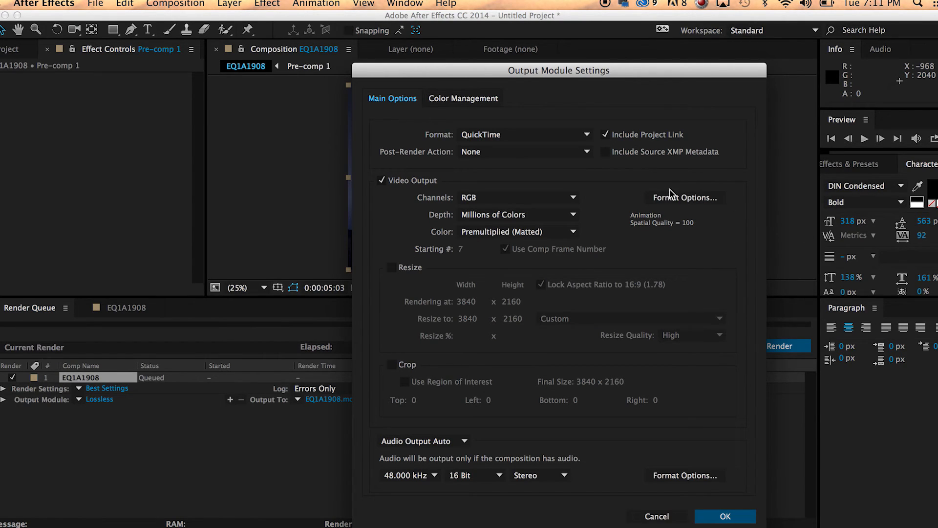
mouse_move(667, 269)
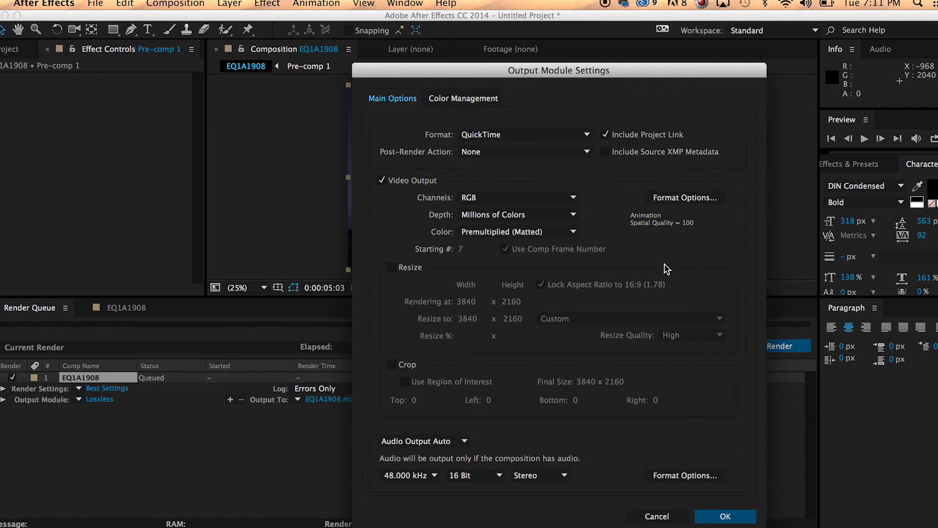
click(685, 198)
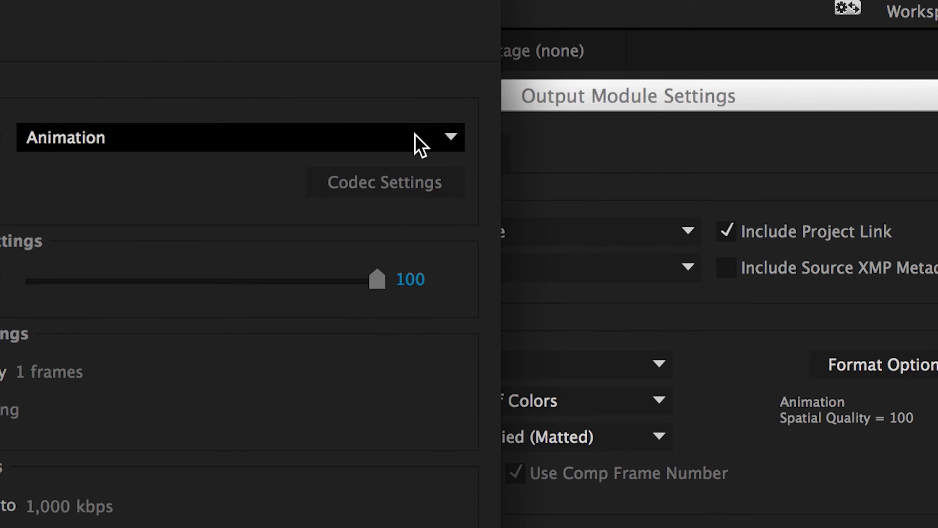
click(240, 137)
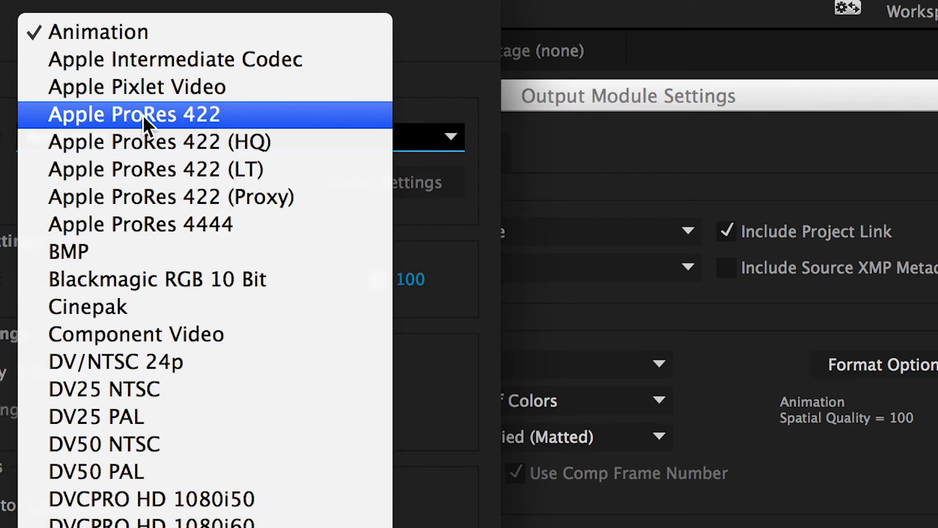
click(134, 115)
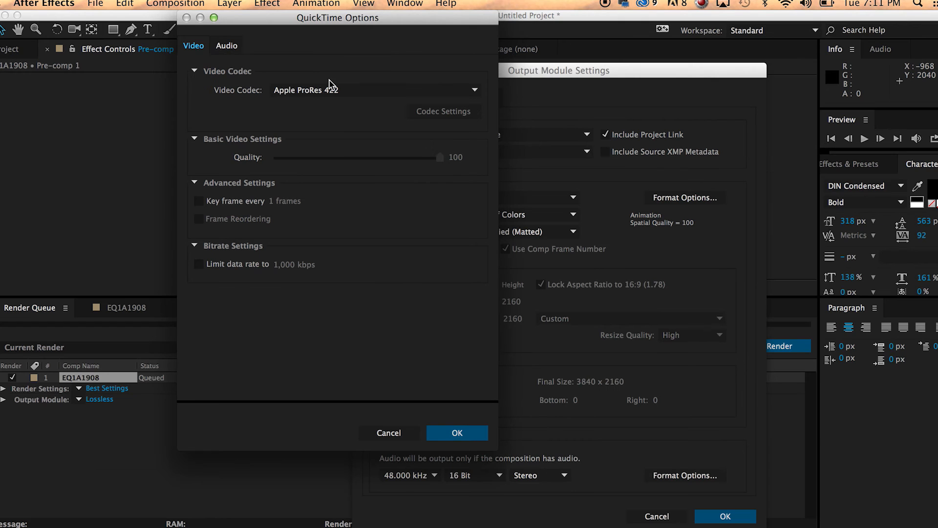
click(457, 433)
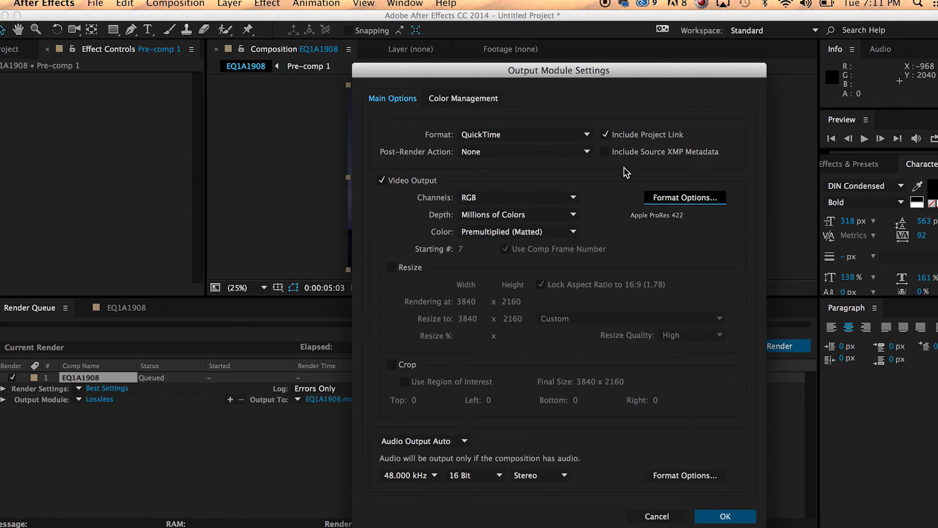
click(724, 516)
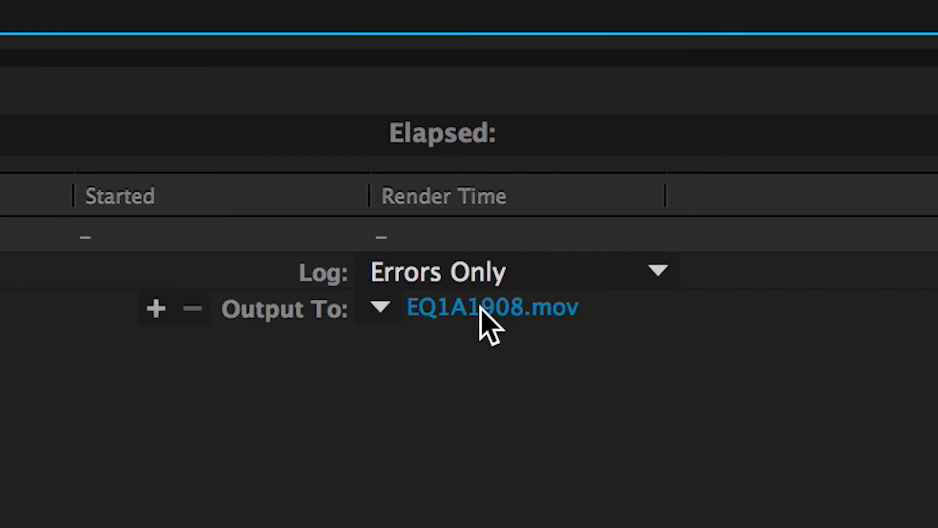
Name the output NightTimeLapseTutorialTest.mov and start rendering the composition
click(490, 307)
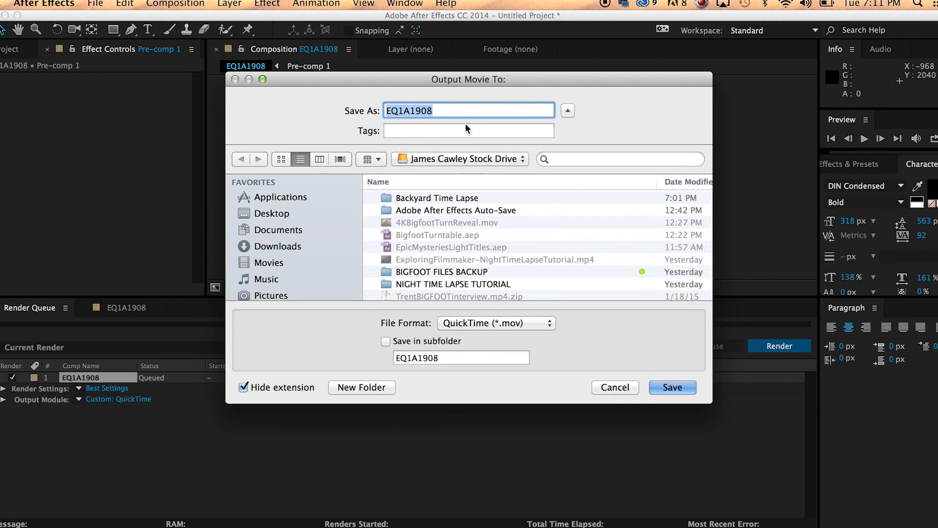
text(NightTimeLapse)
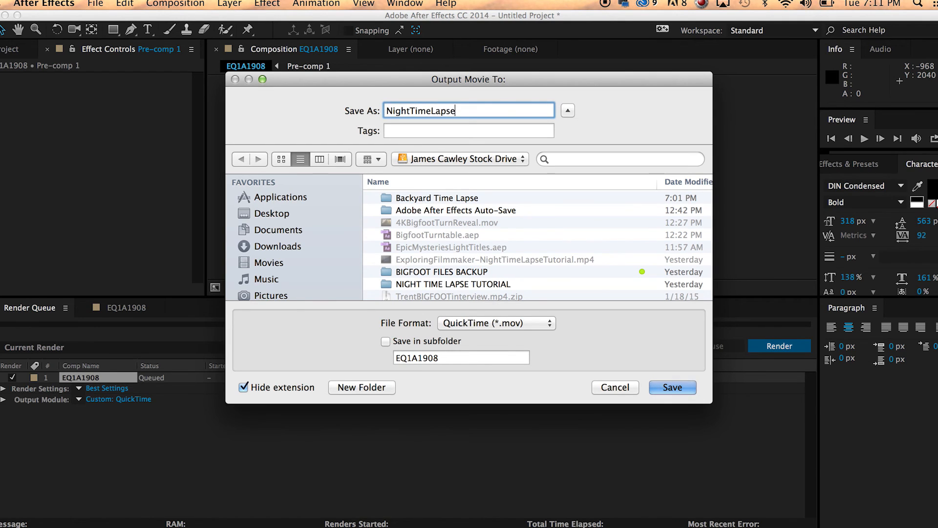
click(672, 387)
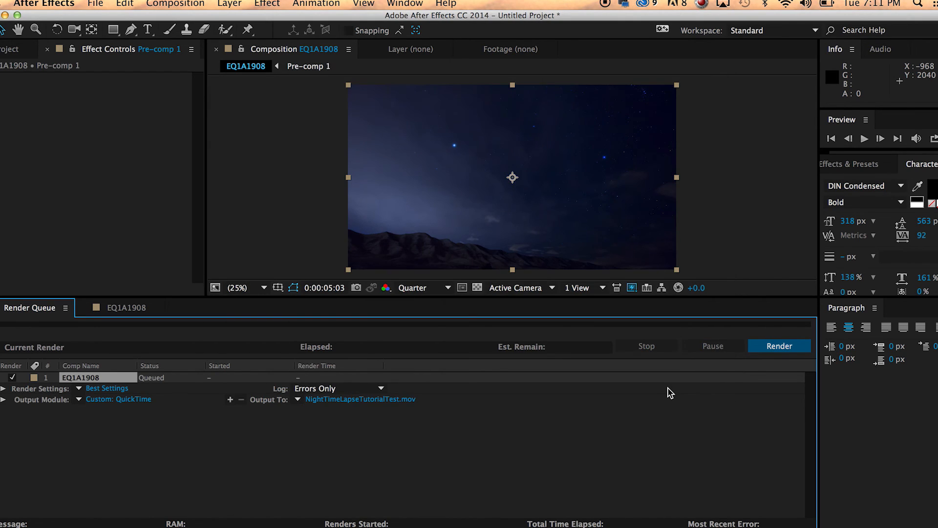
click(778, 346)
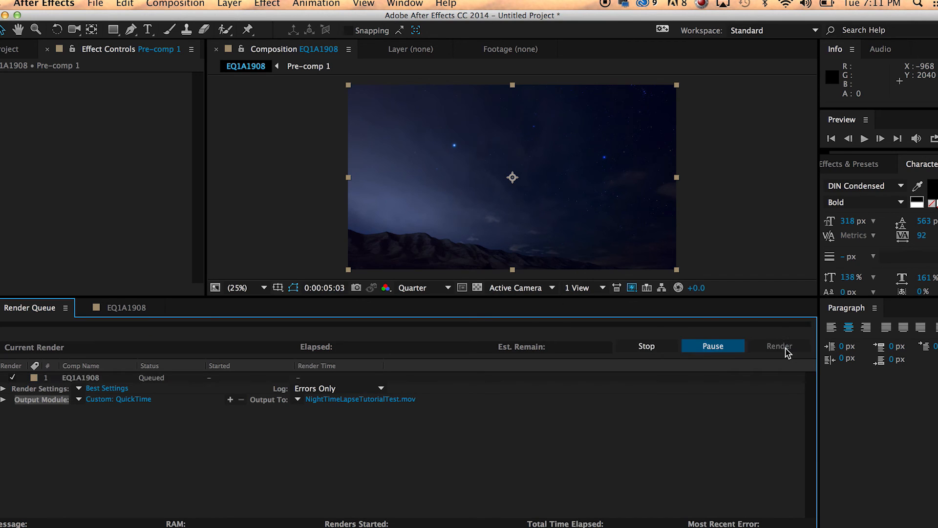
click(779, 346)
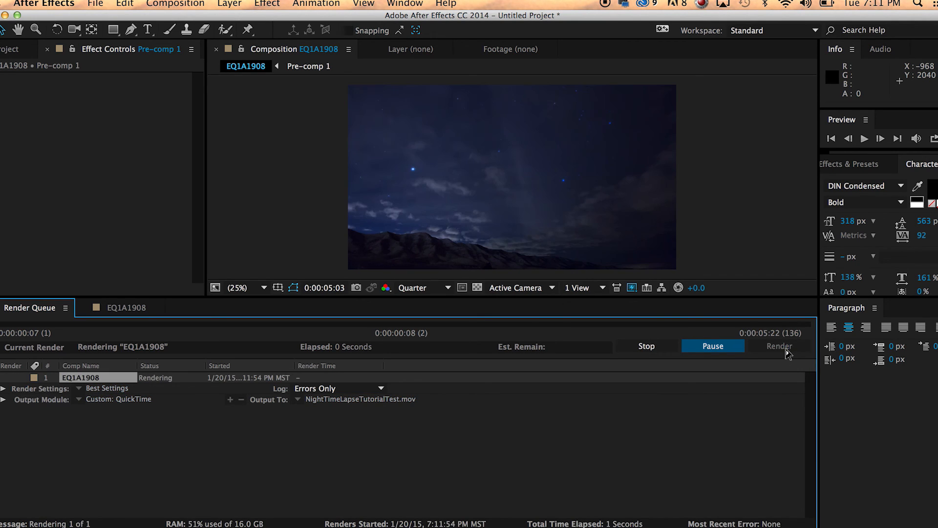